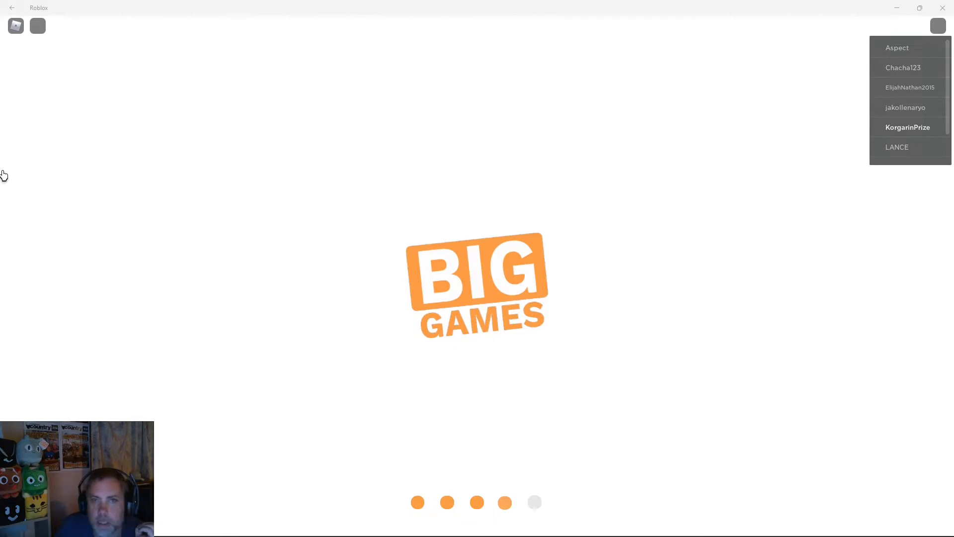
pyautogui.moveTo(854, 13)
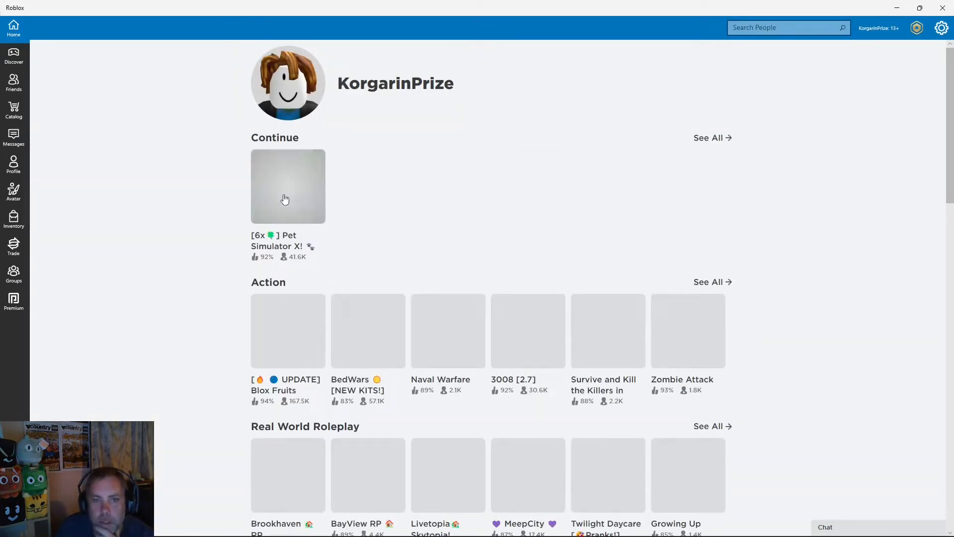
# - Open the Pet Simulator X game page from the Continue row on the Roblox home page
pyautogui.click(287, 187)
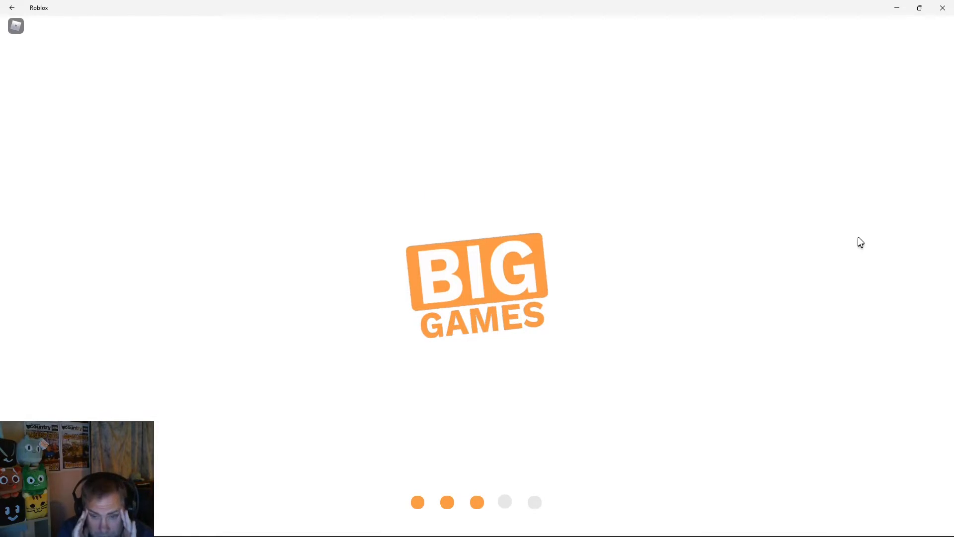
pyautogui.click(937, 25)
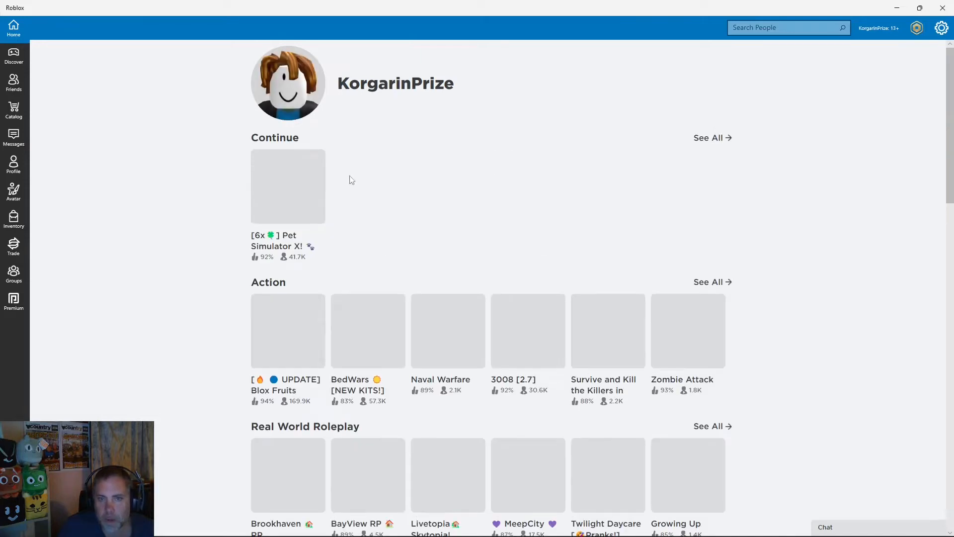
pyautogui.click(287, 187)
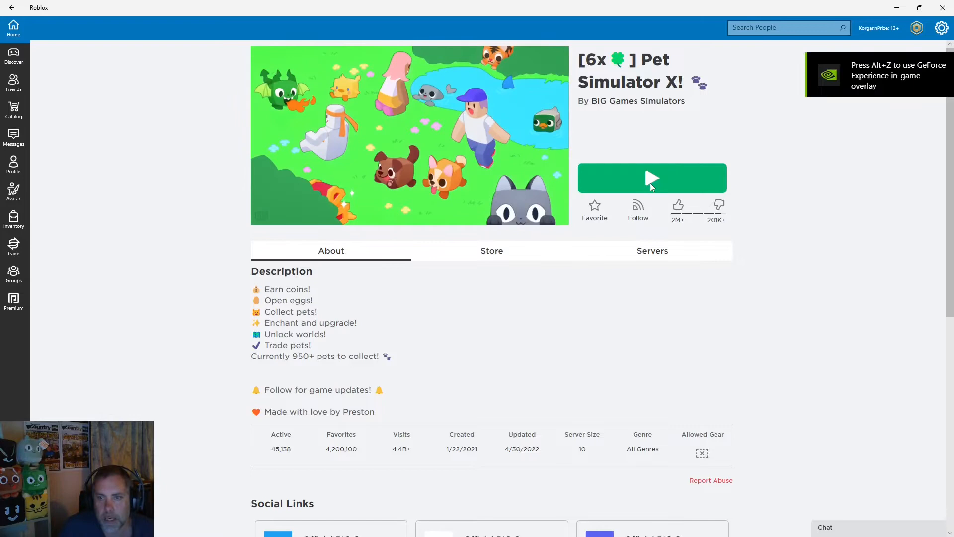
# - Start Pet Simulator X with the Play button and leave the loading screen
pyautogui.click(651, 178)
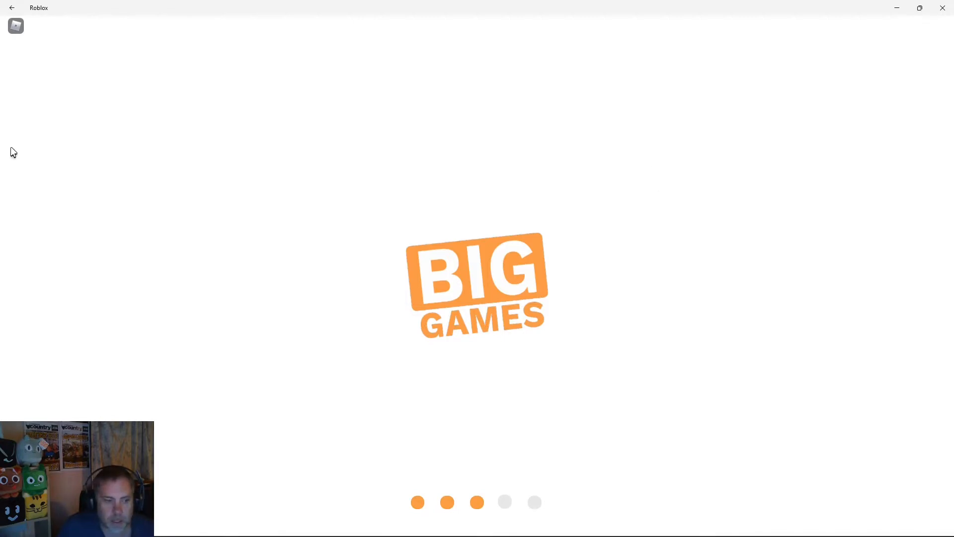
pyautogui.click(937, 25)
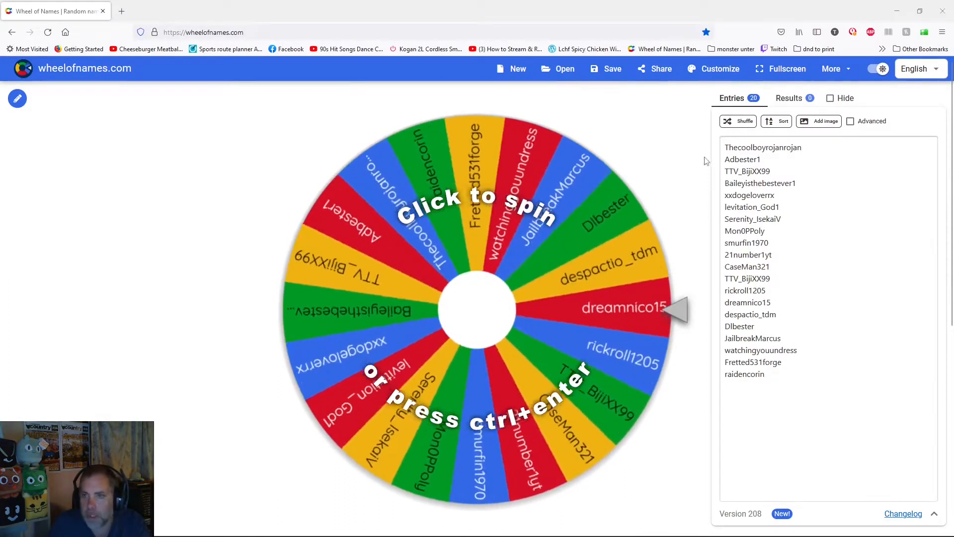
# - Shuffle the 20 Wheel of Names entries dozens of times with the Shuffle button
pyautogui.click(738, 120)
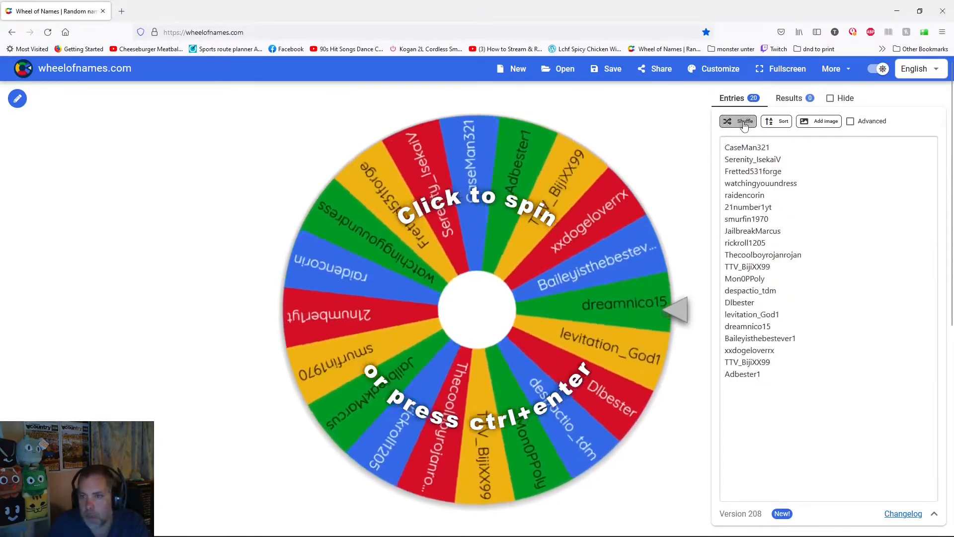
pyautogui.click(738, 121)
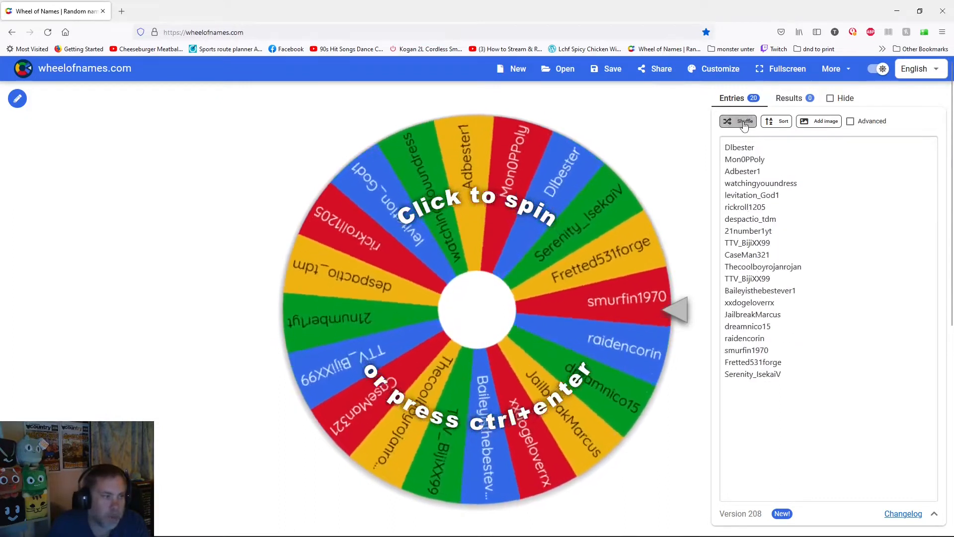
pyautogui.click(738, 121)
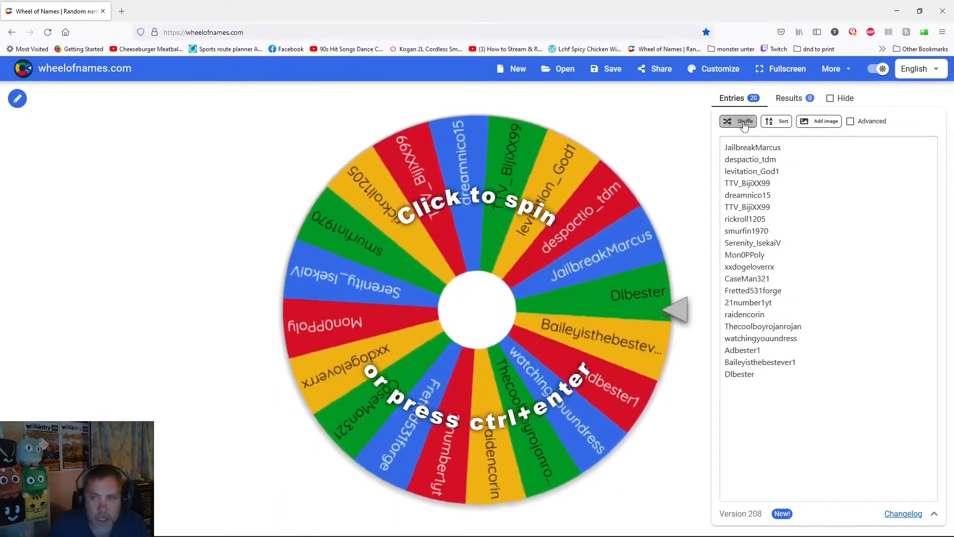
pyautogui.click(737, 121)
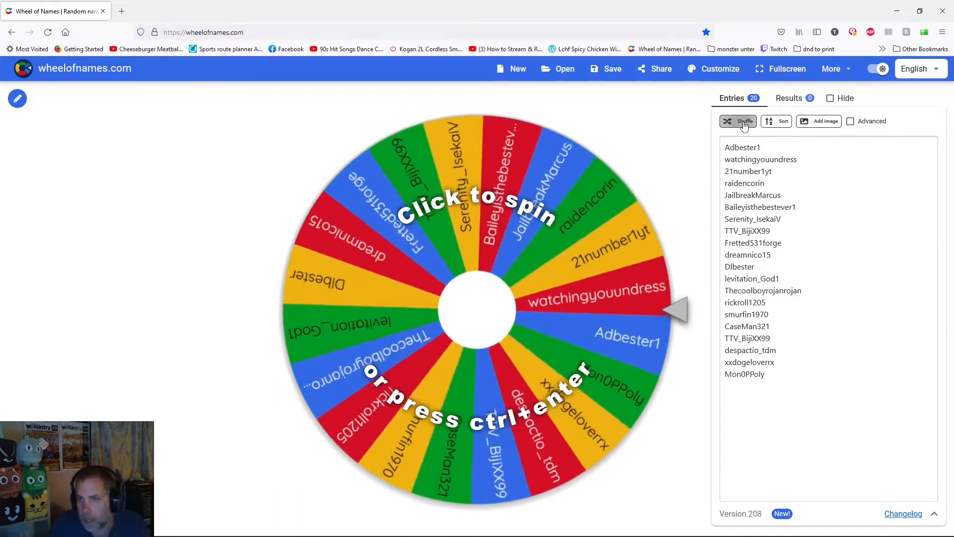
pyautogui.click(738, 121)
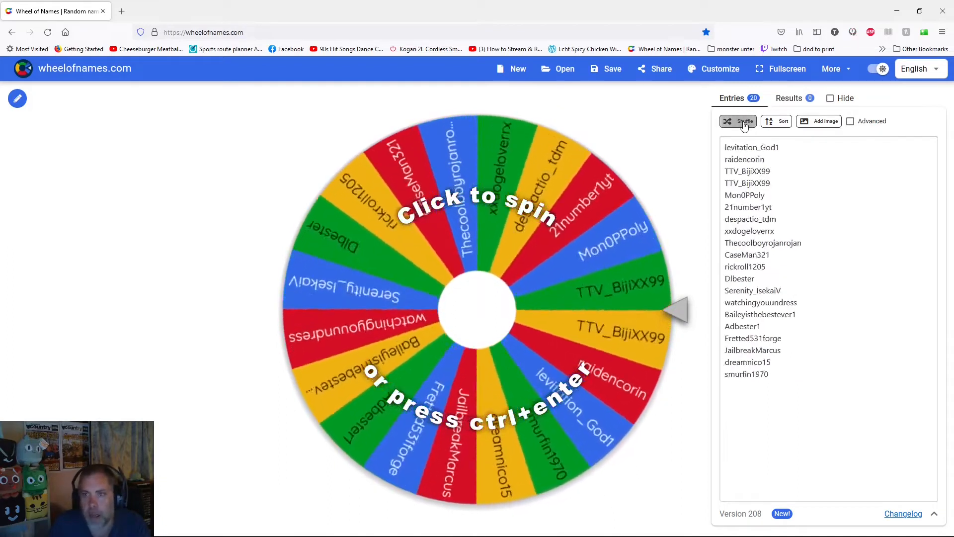
pyautogui.click(737, 120)
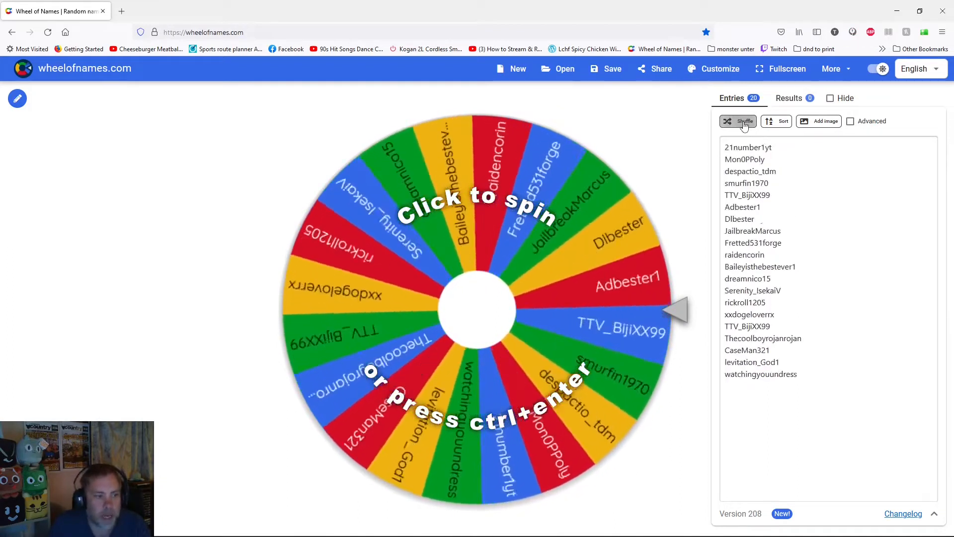
pyautogui.click(737, 120)
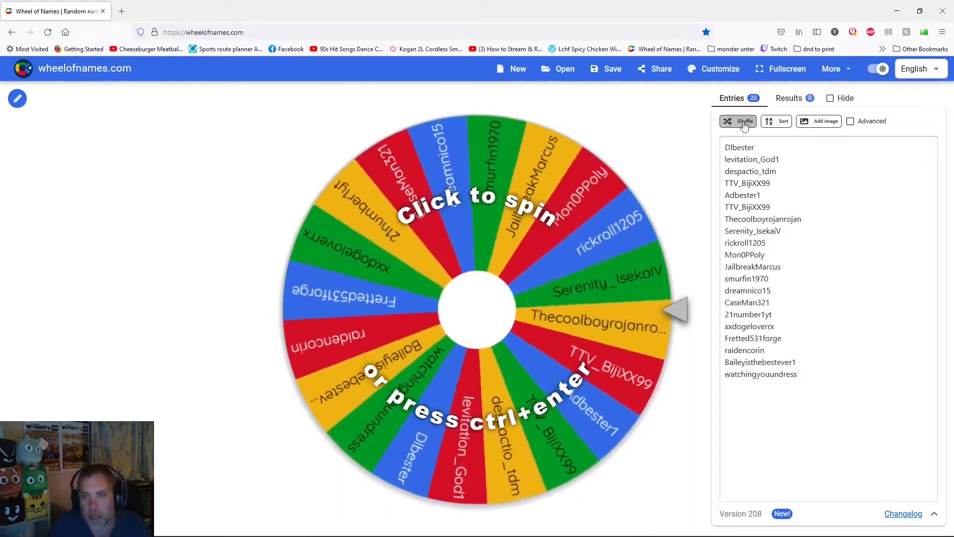
pyautogui.click(738, 121)
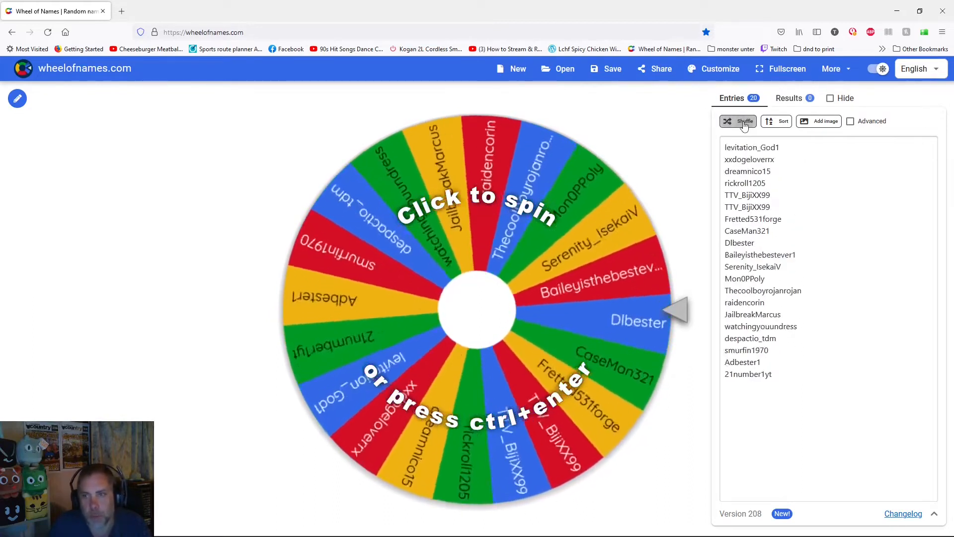
pyautogui.click(738, 122)
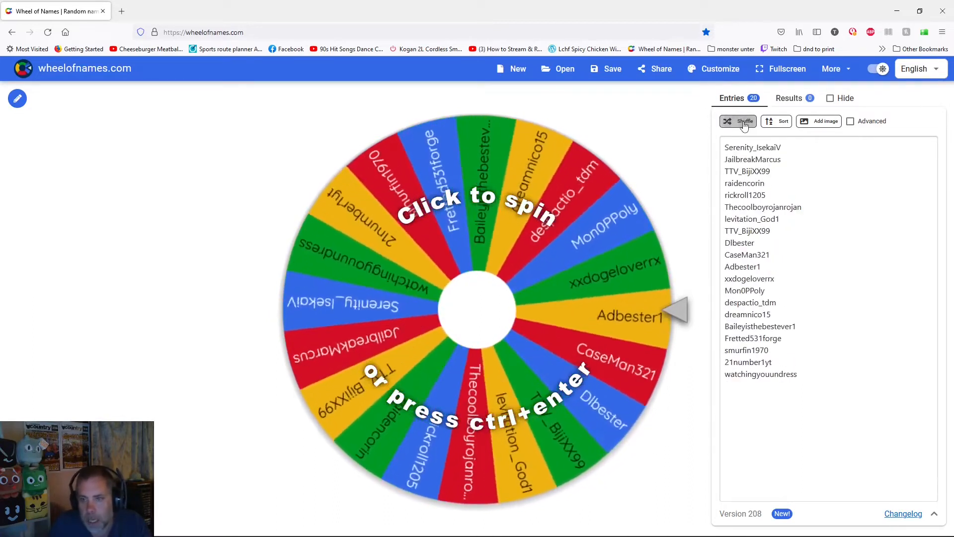
pyautogui.click(738, 121)
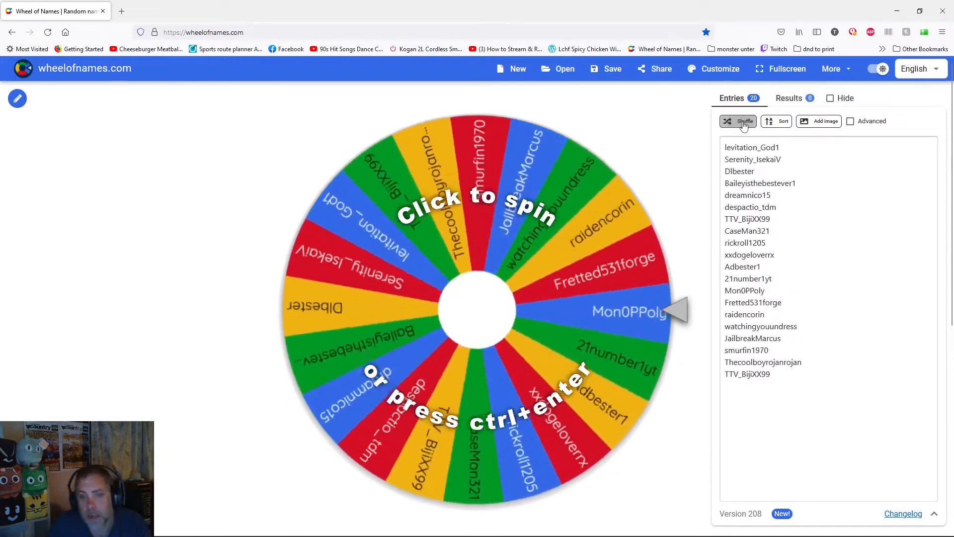
pyautogui.click(738, 120)
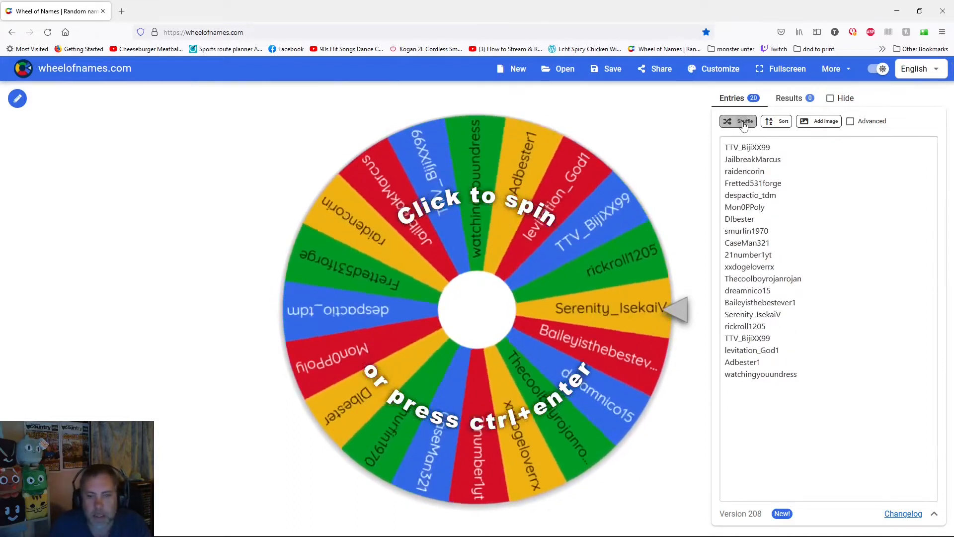
pyautogui.click(737, 120)
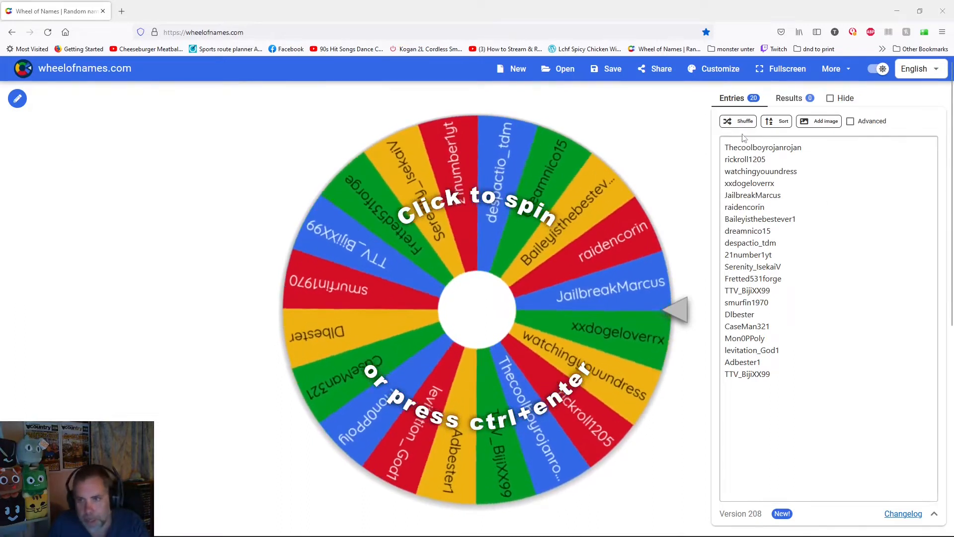
pyautogui.click(737, 122)
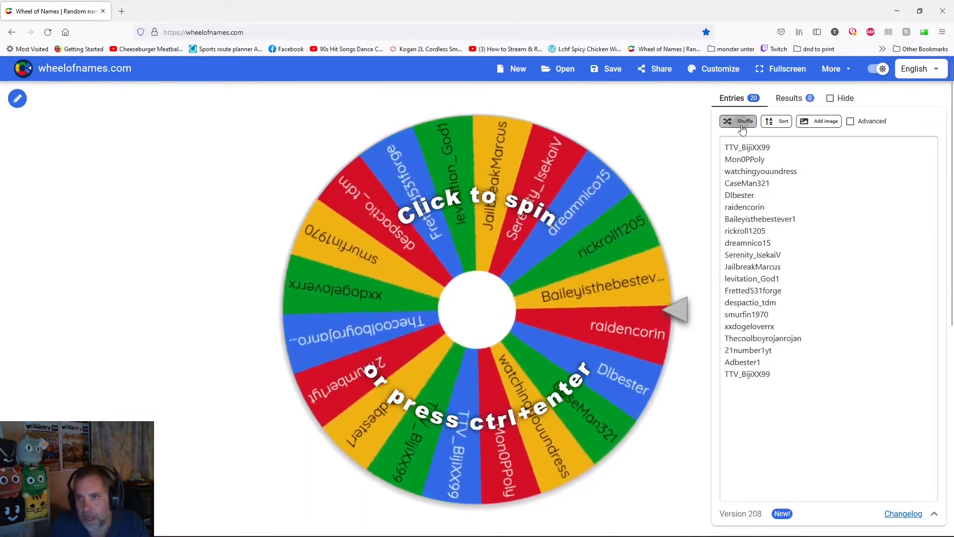
pyautogui.click(738, 120)
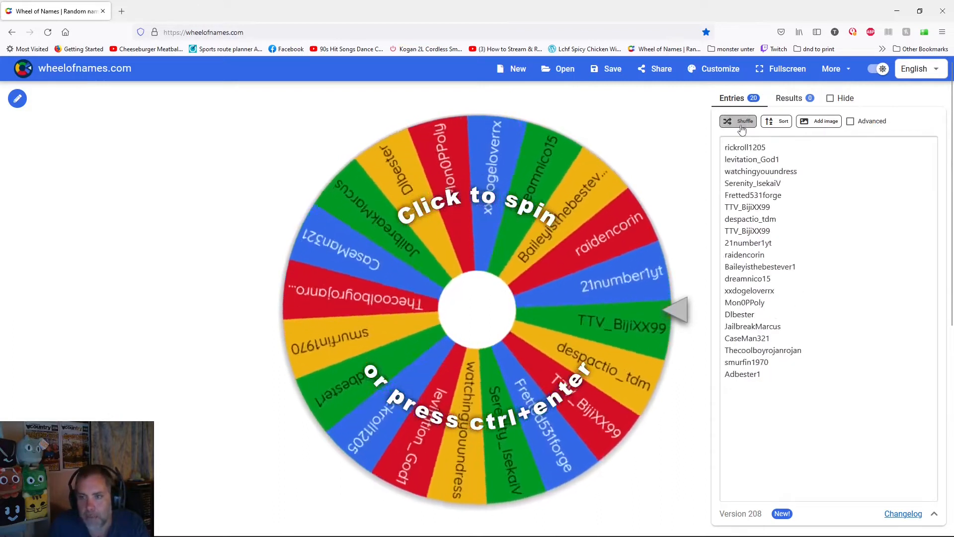
pyautogui.click(738, 120)
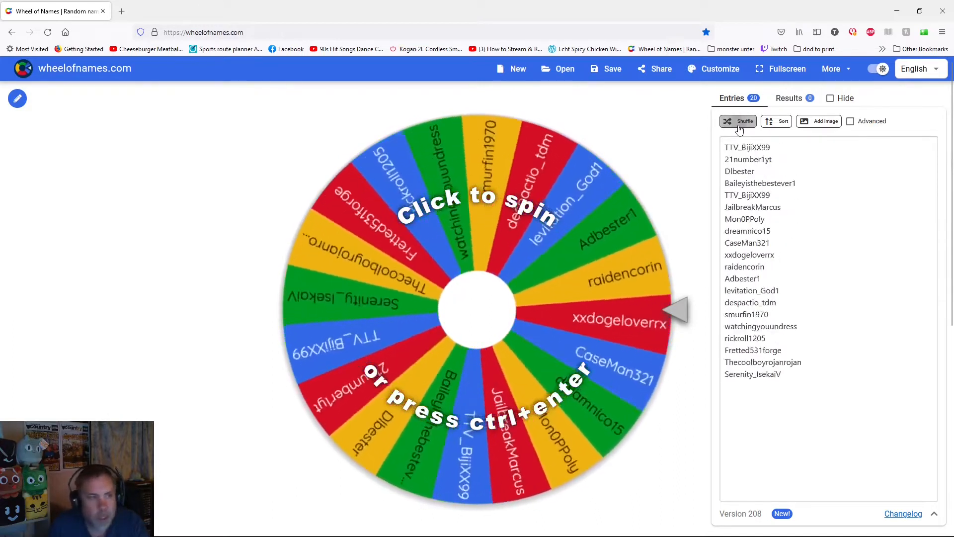
pyautogui.click(737, 121)
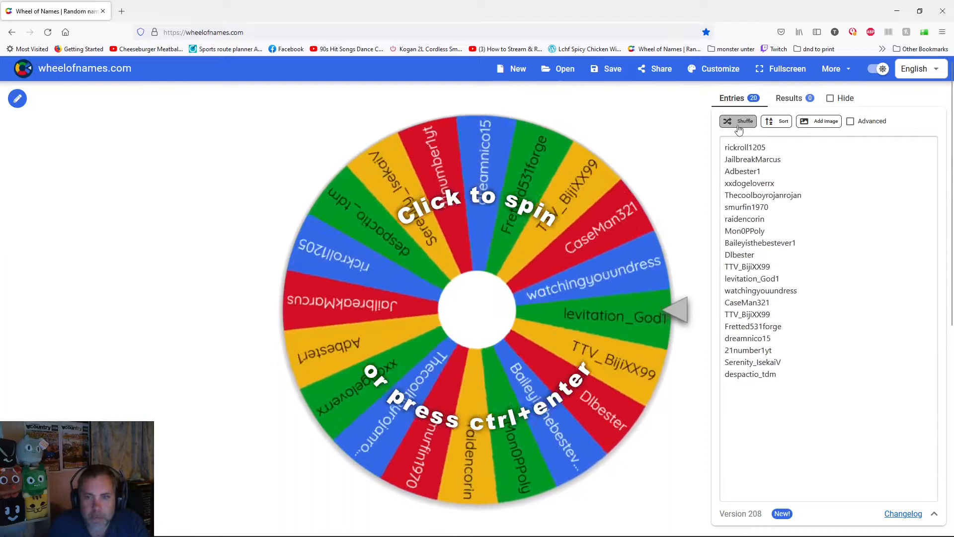
pyautogui.click(738, 120)
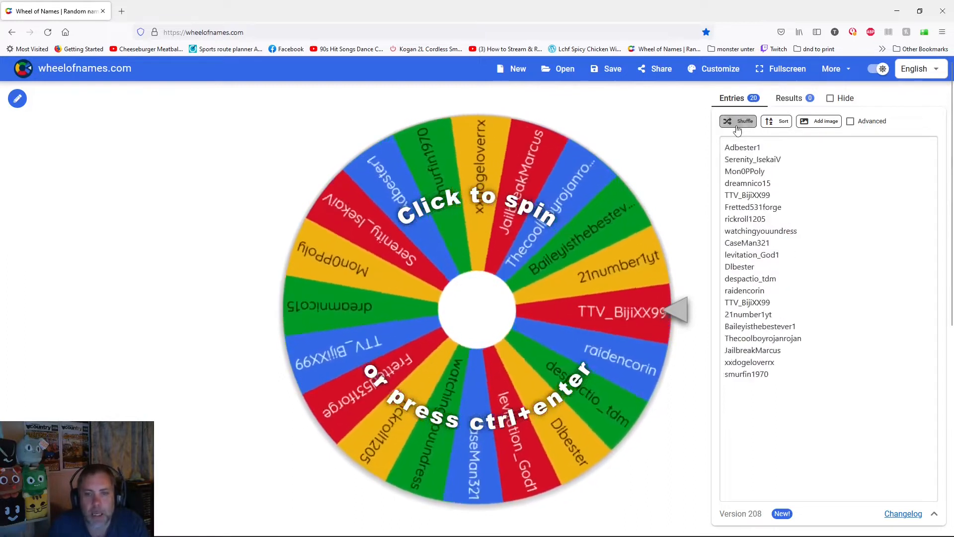
pyautogui.click(737, 121)
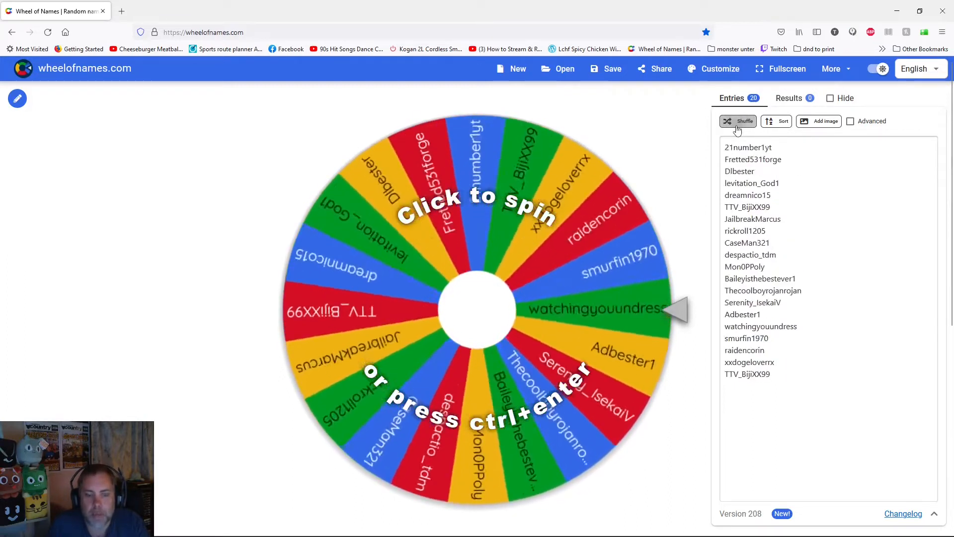
pyautogui.click(738, 121)
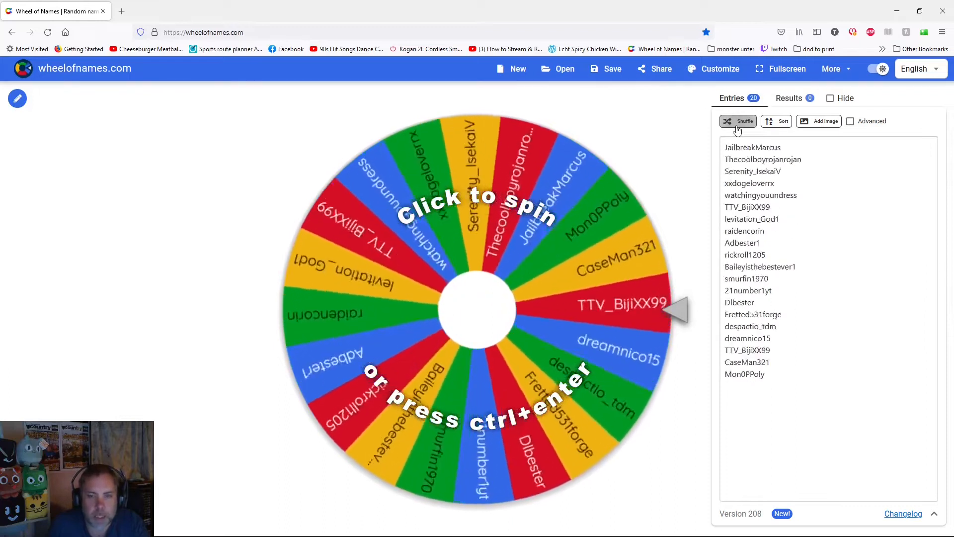
pyautogui.click(738, 120)
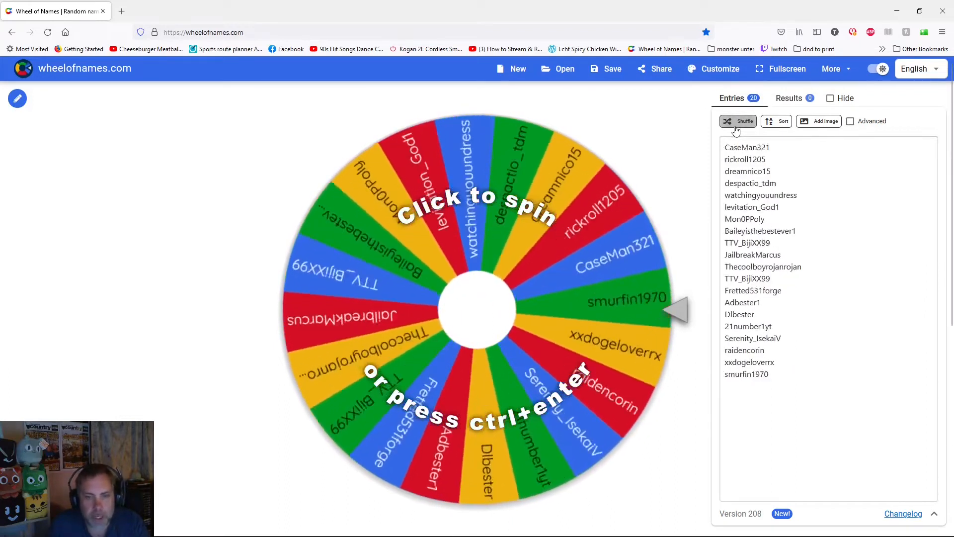
pyautogui.click(738, 120)
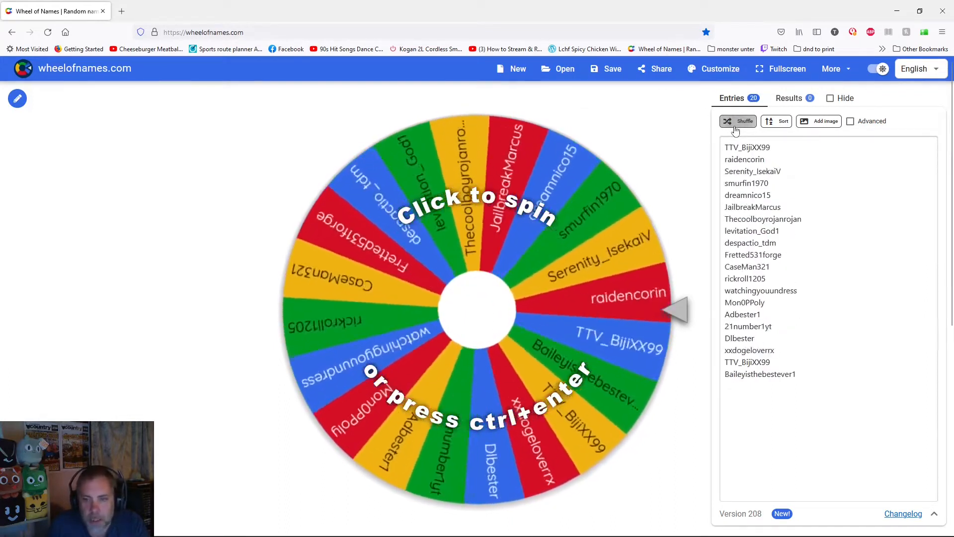
pyautogui.click(737, 121)
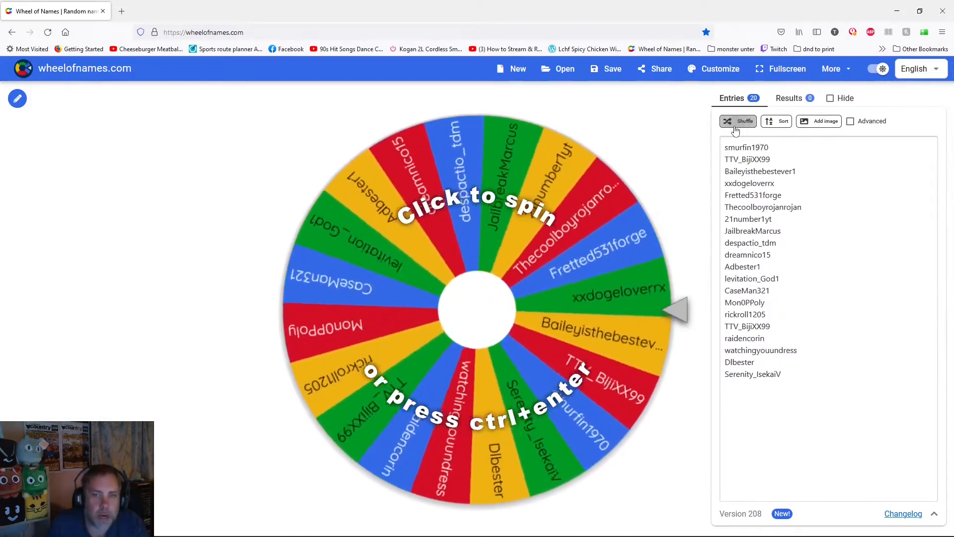
pyautogui.click(737, 120)
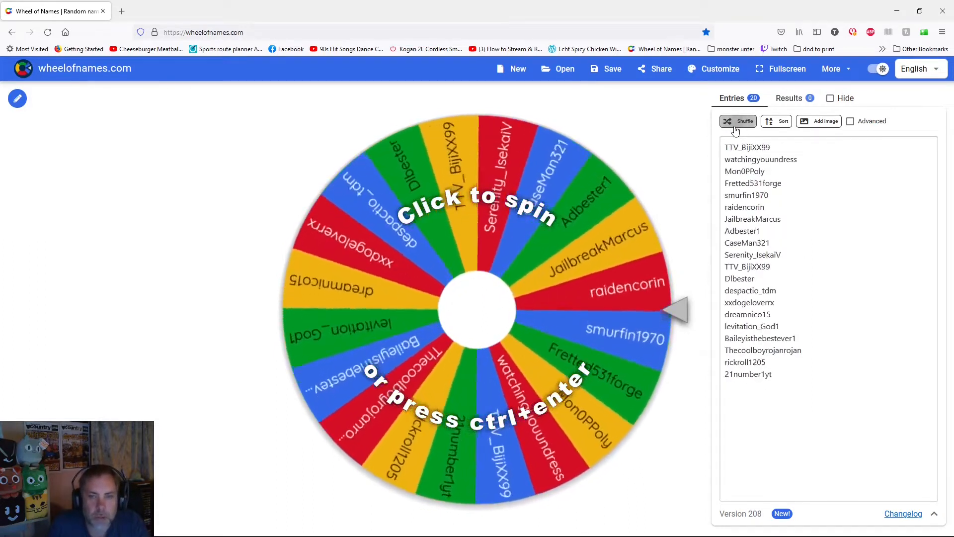
pyautogui.click(738, 121)
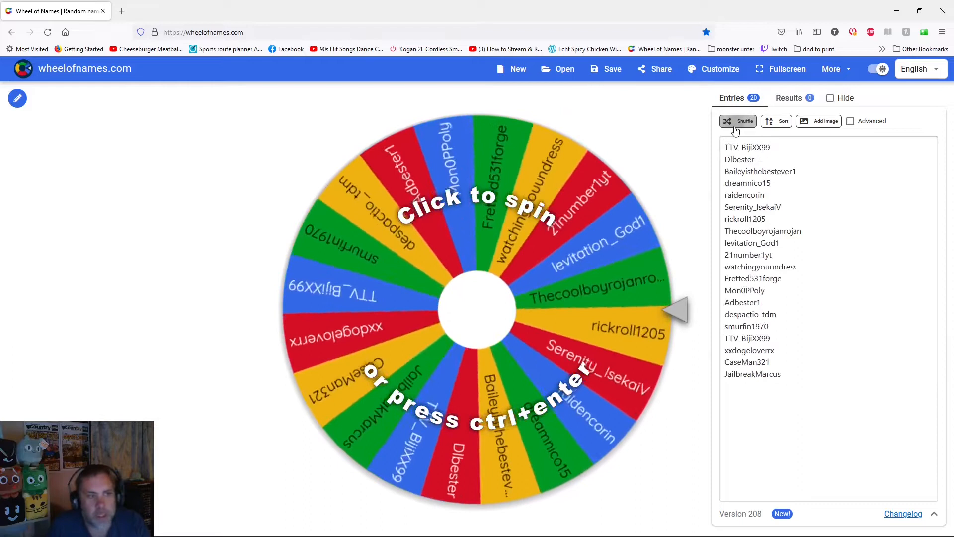
pyautogui.click(737, 121)
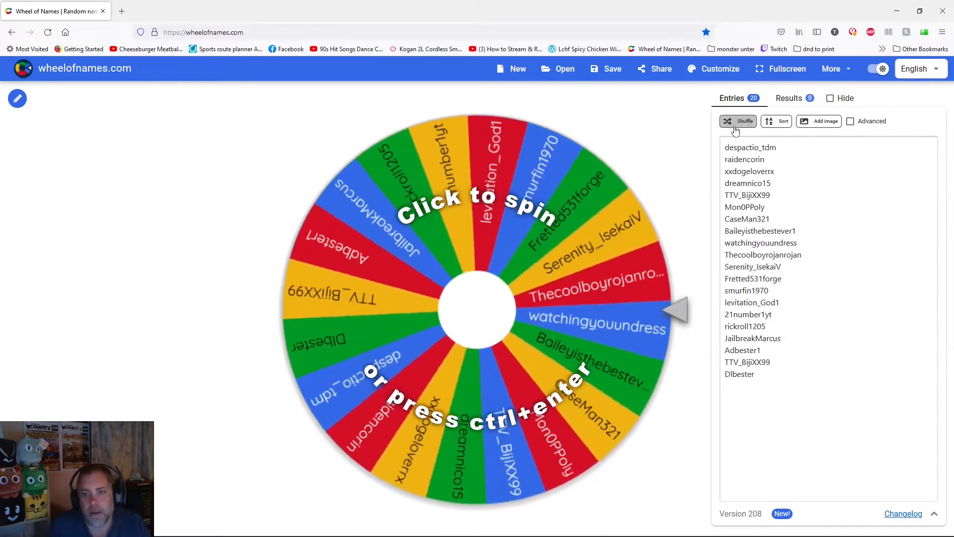
pyautogui.click(737, 121)
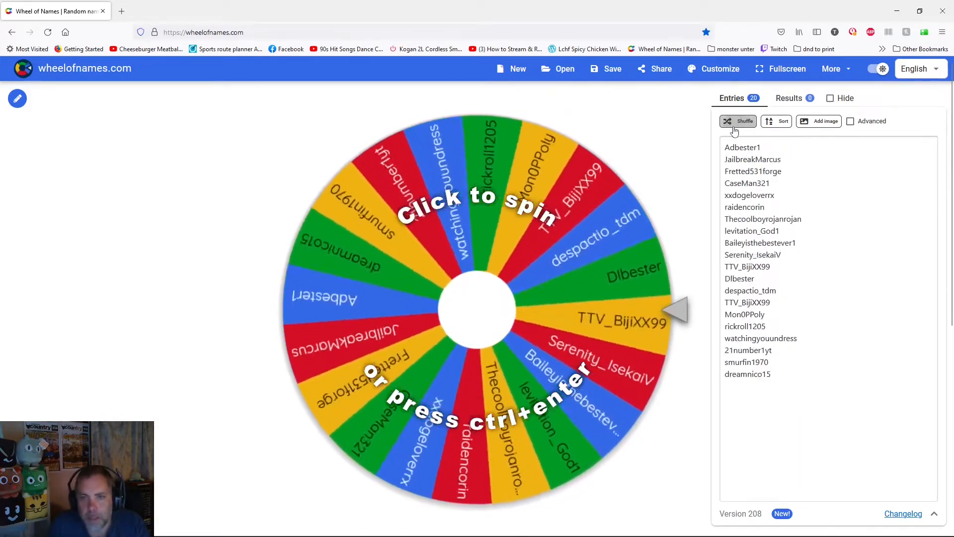
pyautogui.click(740, 121)
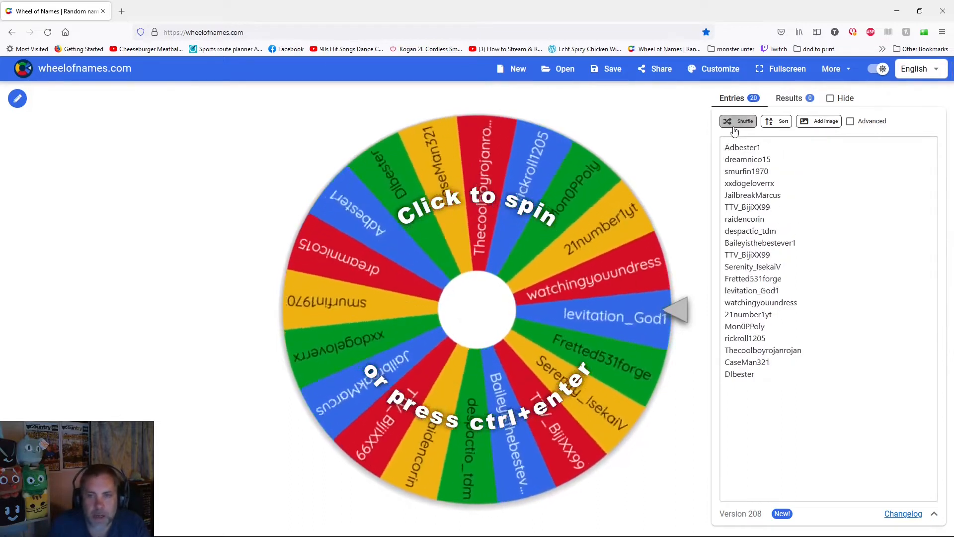
pyautogui.click(738, 120)
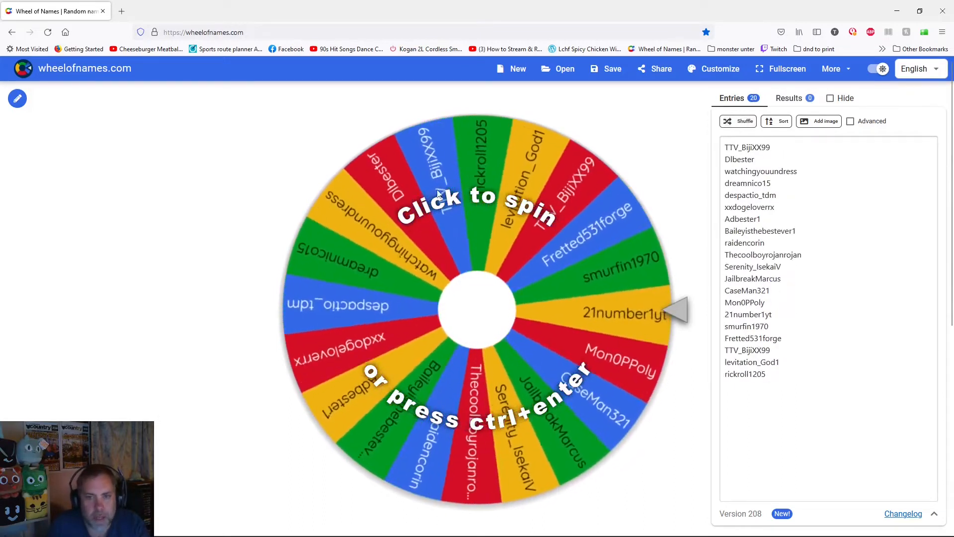
pyautogui.click(740, 121)
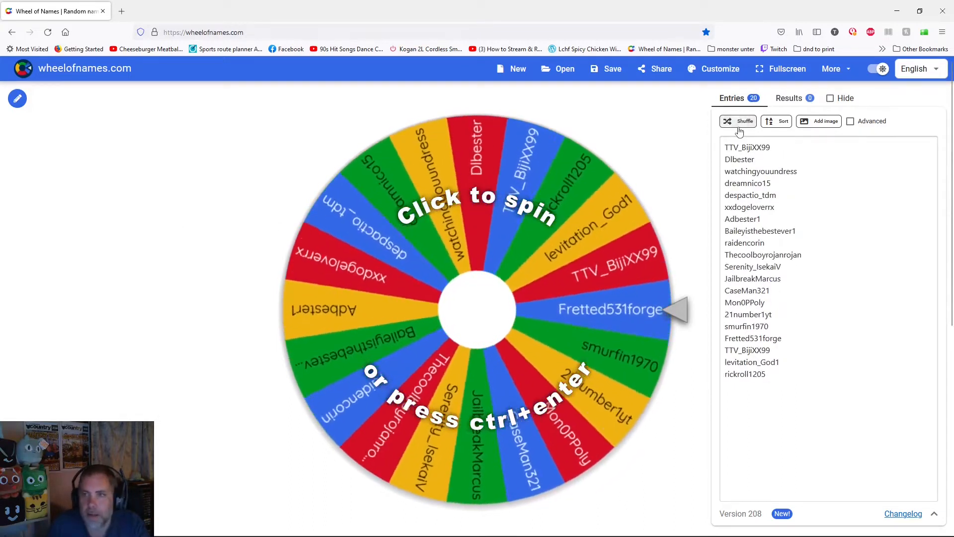
pyautogui.click(740, 120)
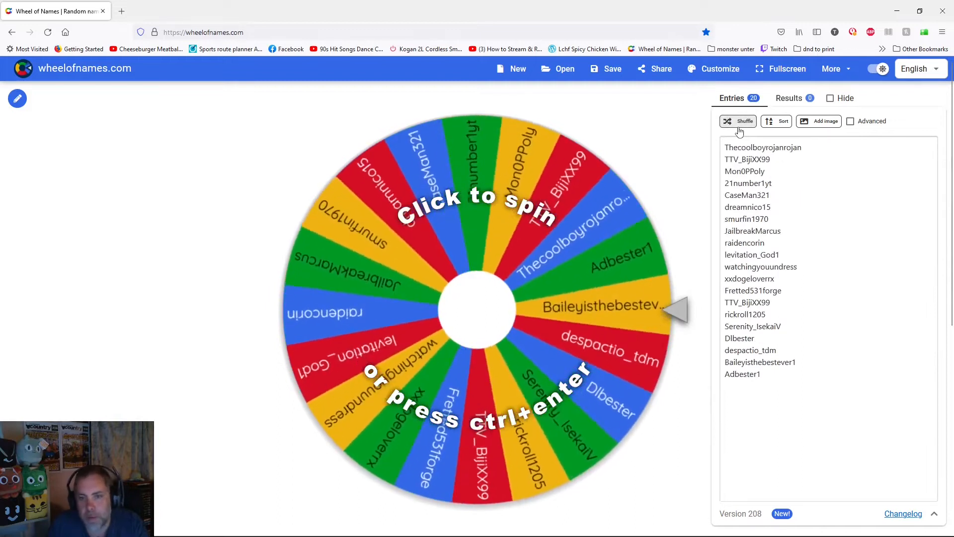
pyautogui.click(738, 120)
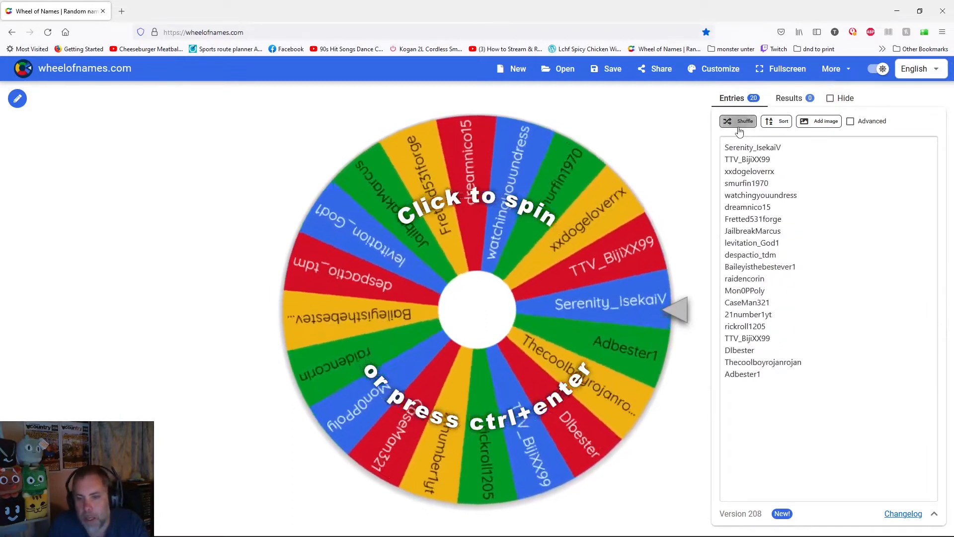
pyautogui.click(738, 120)
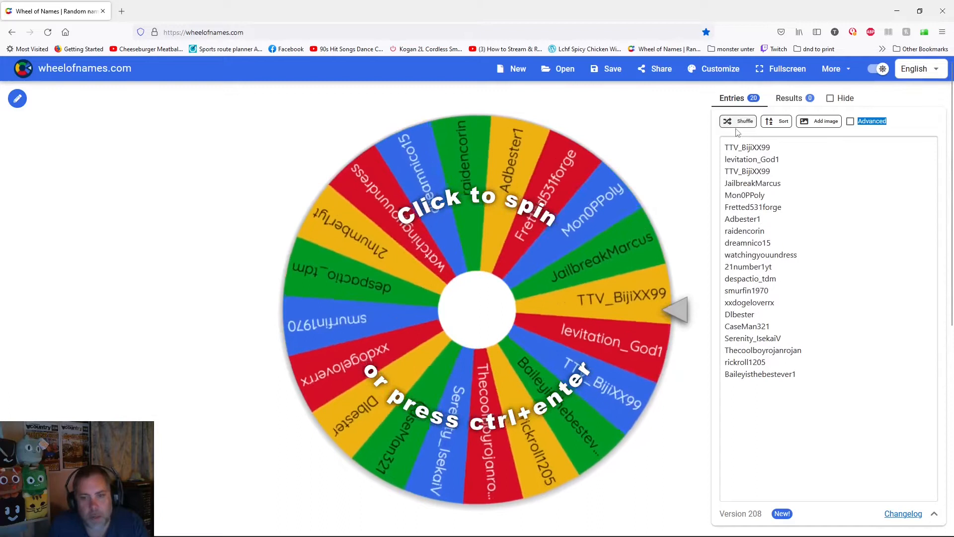
pyautogui.click(738, 121)
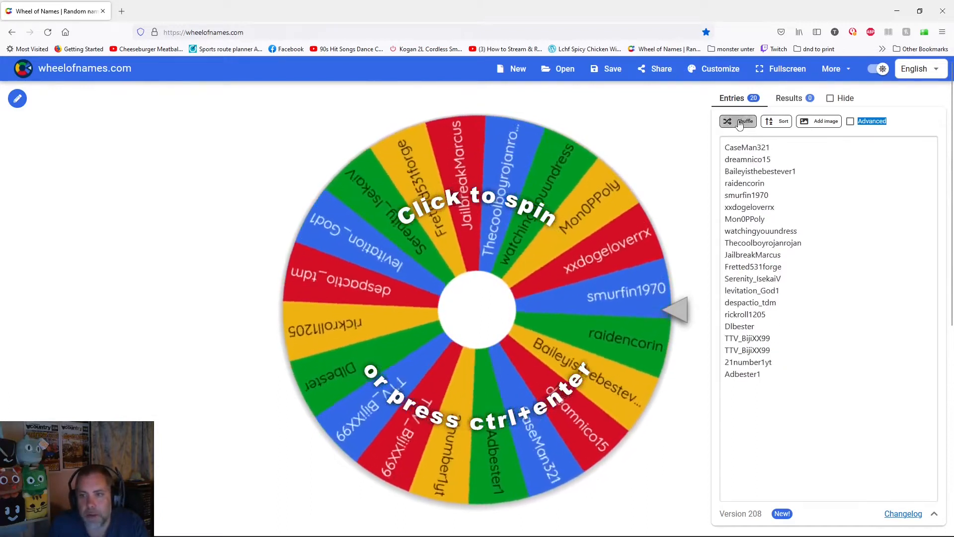
pyautogui.click(745, 121)
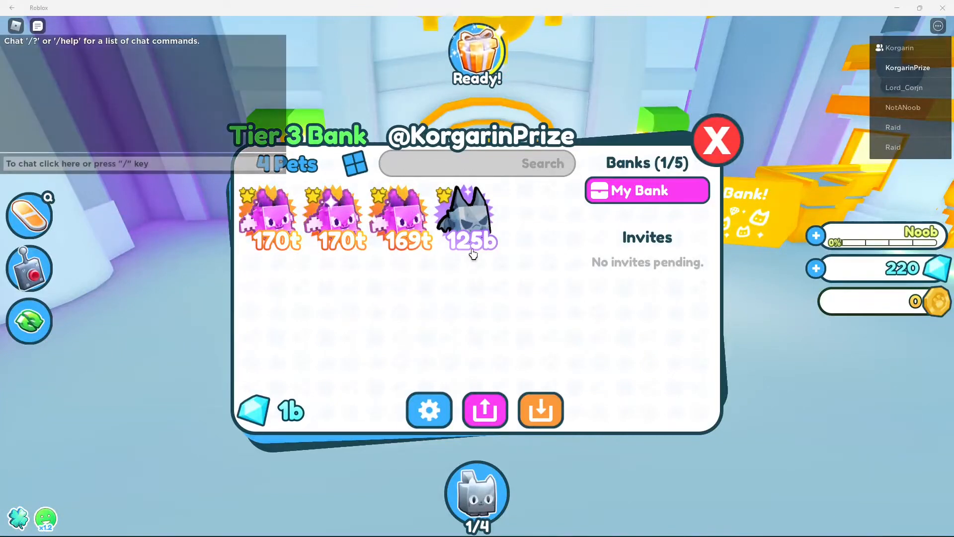
pyautogui.moveTo(255, 434)
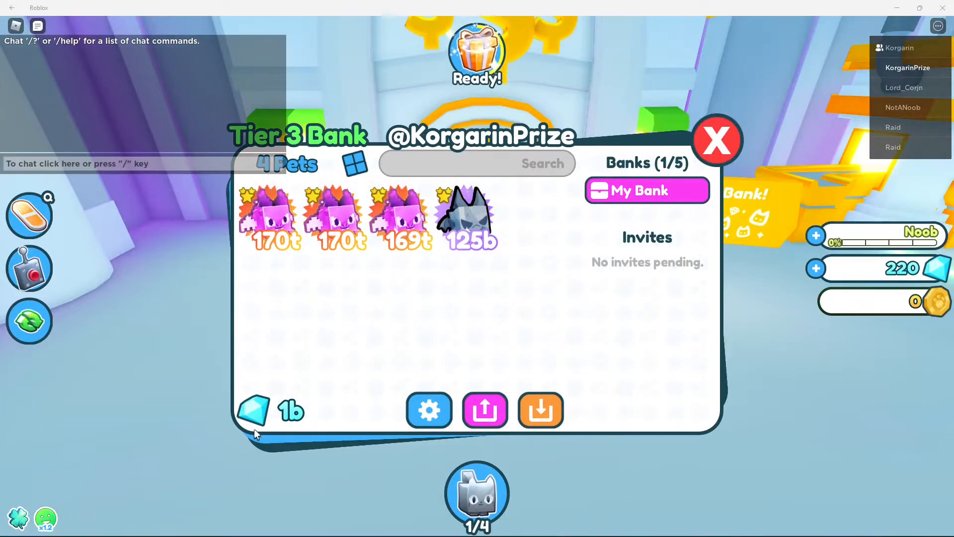
pyautogui.click(429, 409)
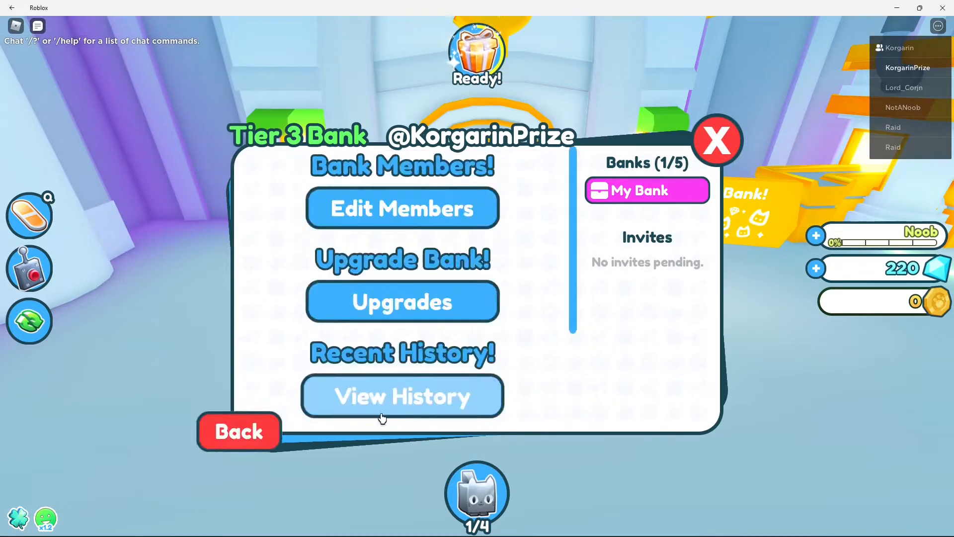
pyautogui.click(401, 209)
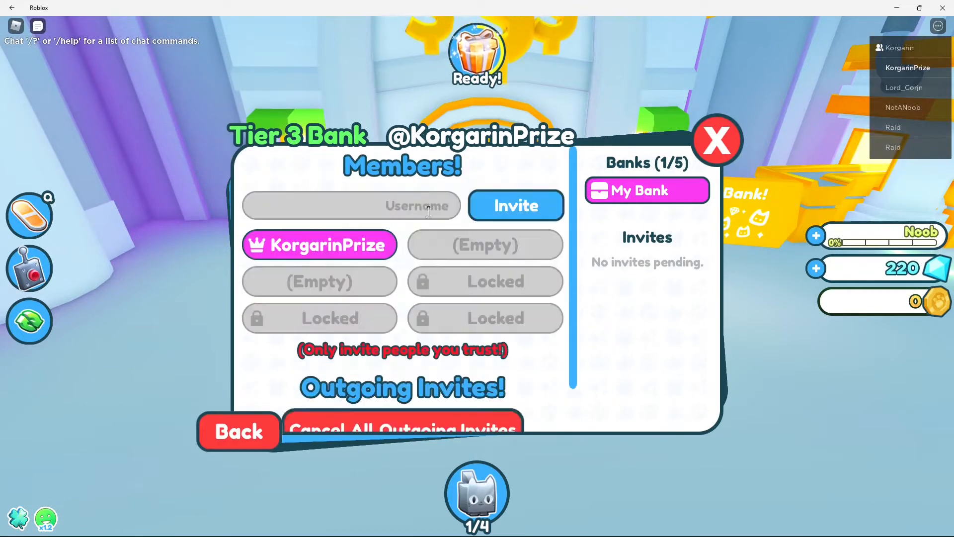
pyautogui.click(514, 205)
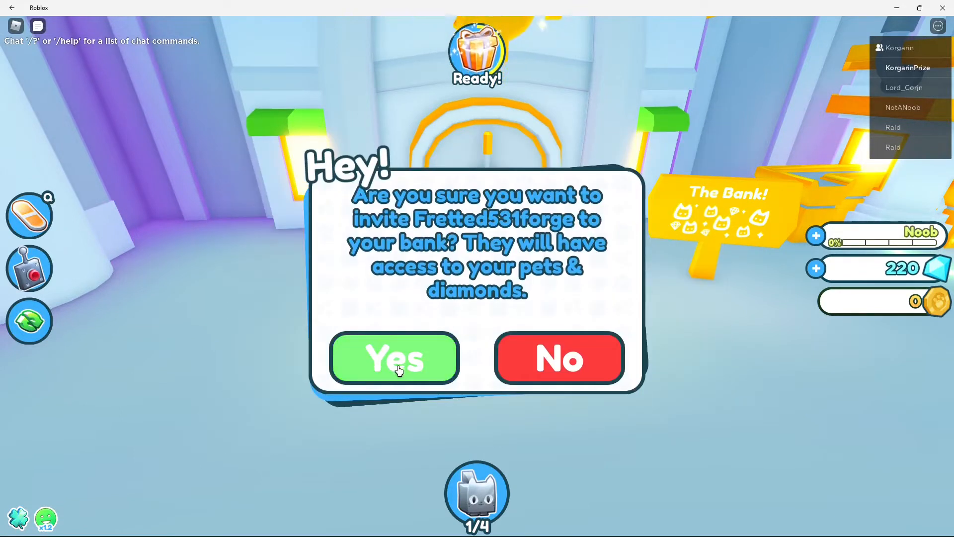
pyautogui.click(394, 357)
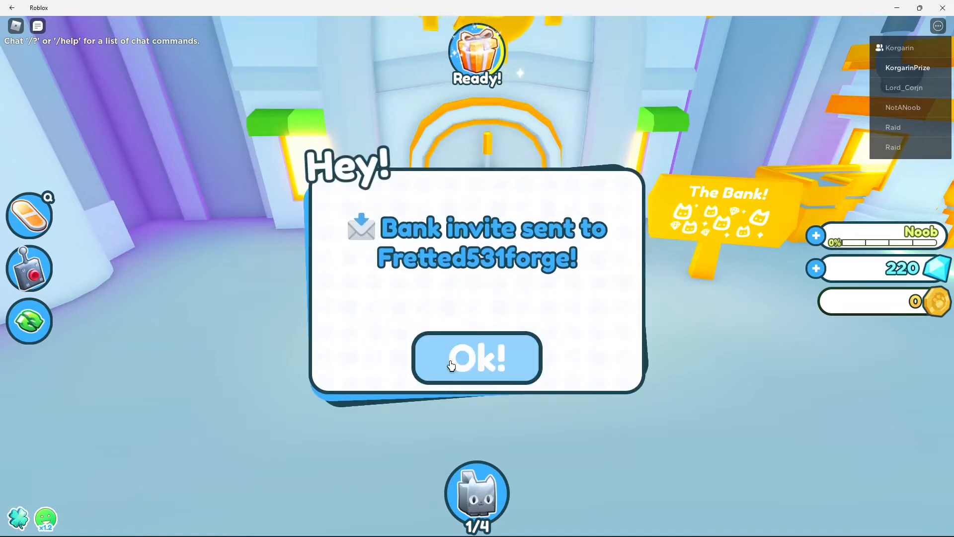
pyautogui.click(476, 358)
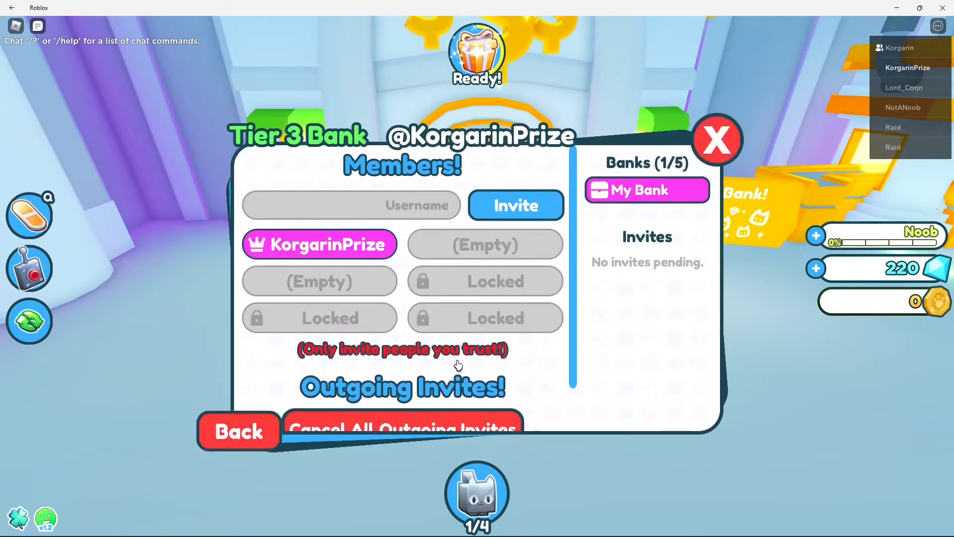
pyautogui.moveTo(5, 359)
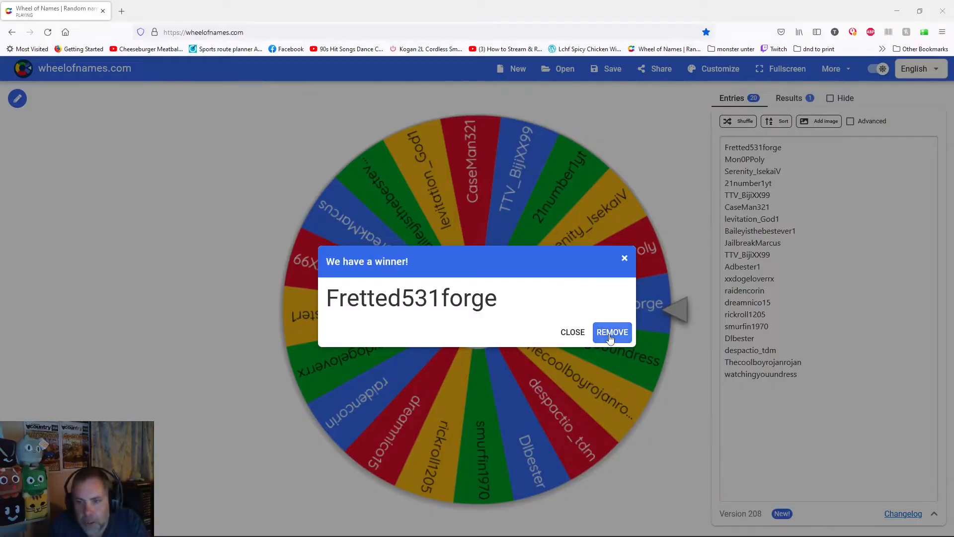
# - Remove Fretted531forge from the wheel via the winner dialog
pyautogui.click(612, 332)
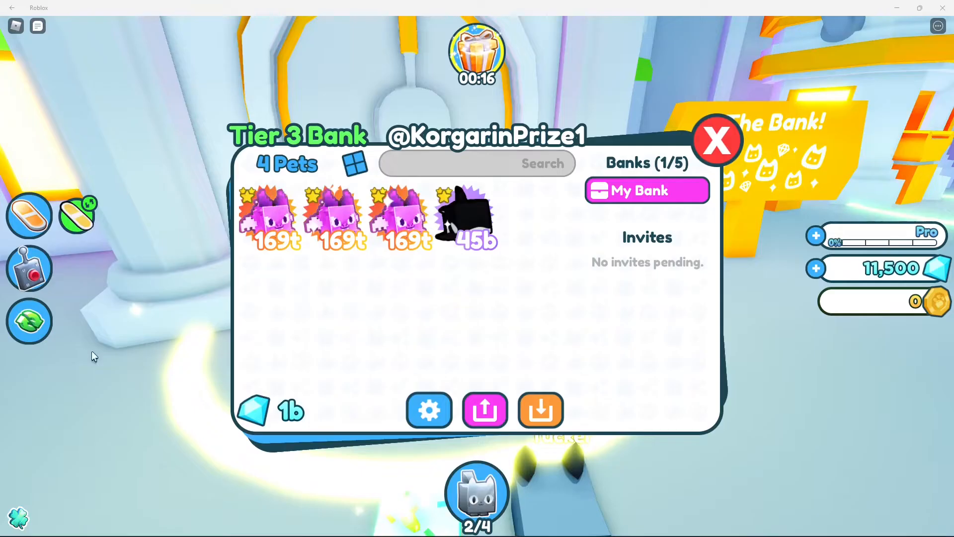
pyautogui.moveTo(429, 410)
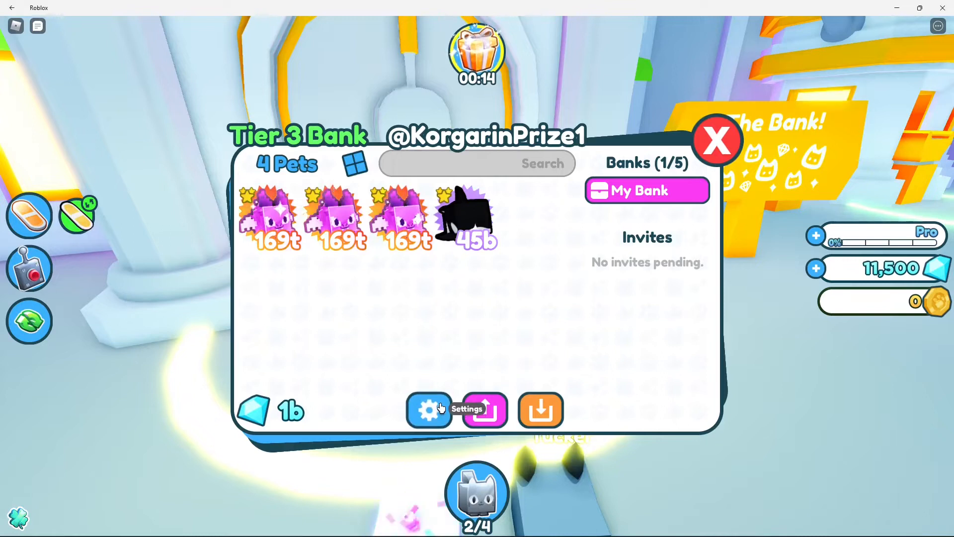
# - Invite Adbester1 to the Tier 3 bank and confirm the invite
pyautogui.click(428, 410)
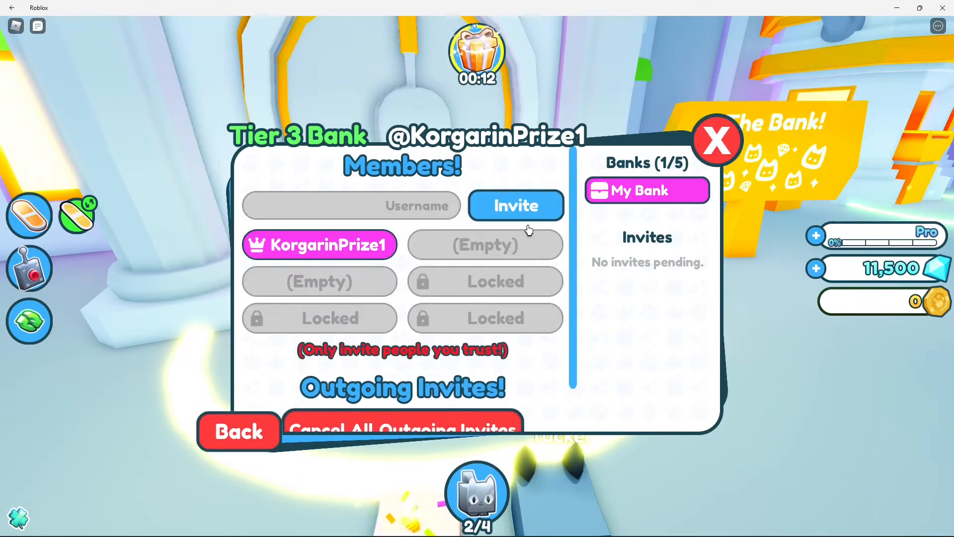
pyautogui.write('Adbester1')
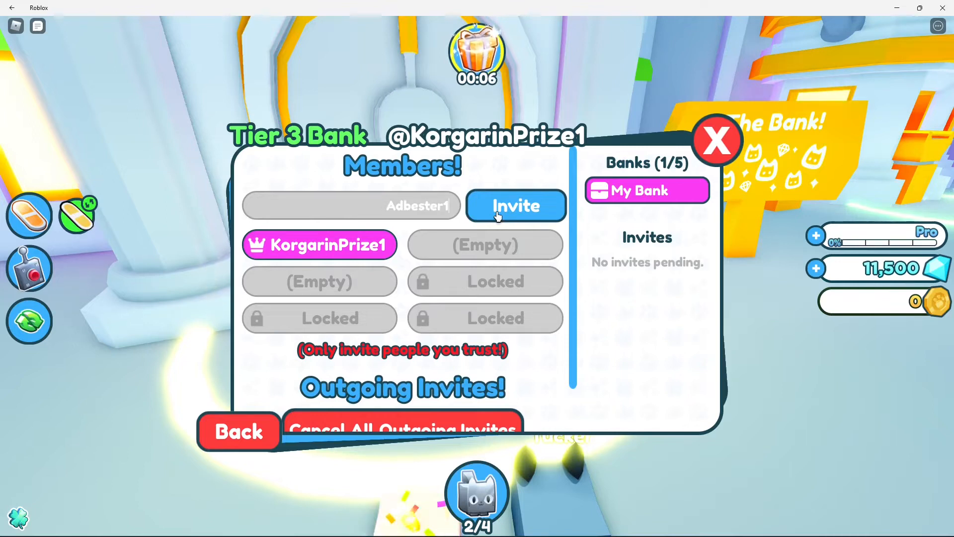
pyautogui.click(515, 205)
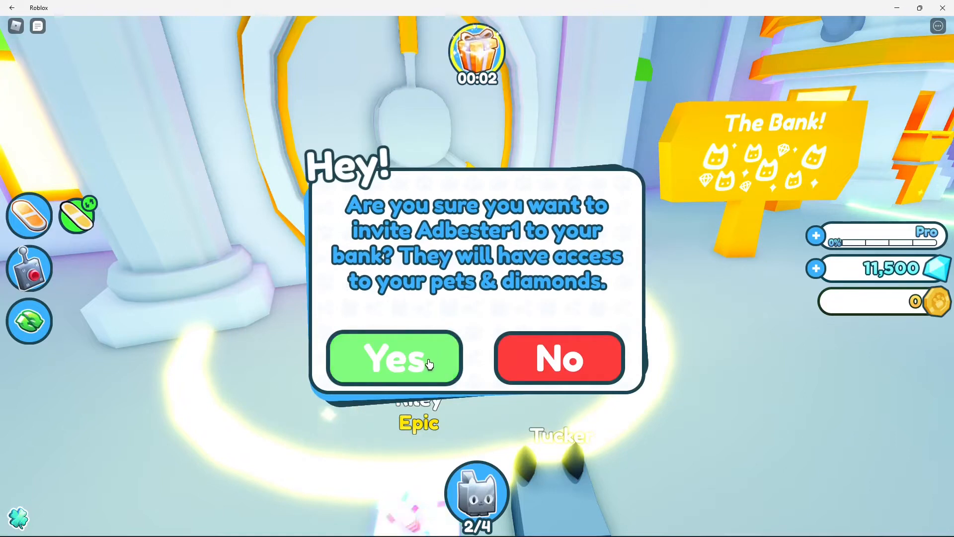
pyautogui.click(394, 357)
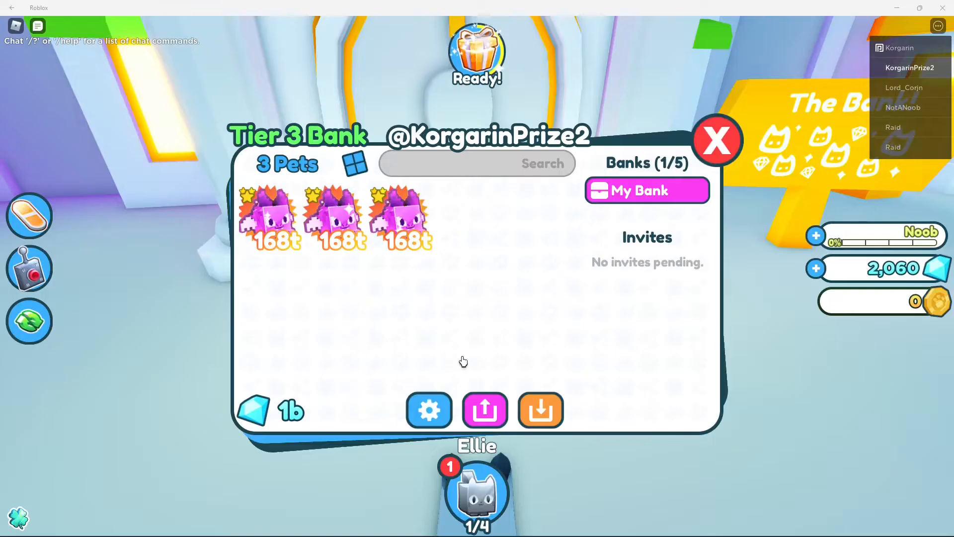
pyautogui.click(429, 409)
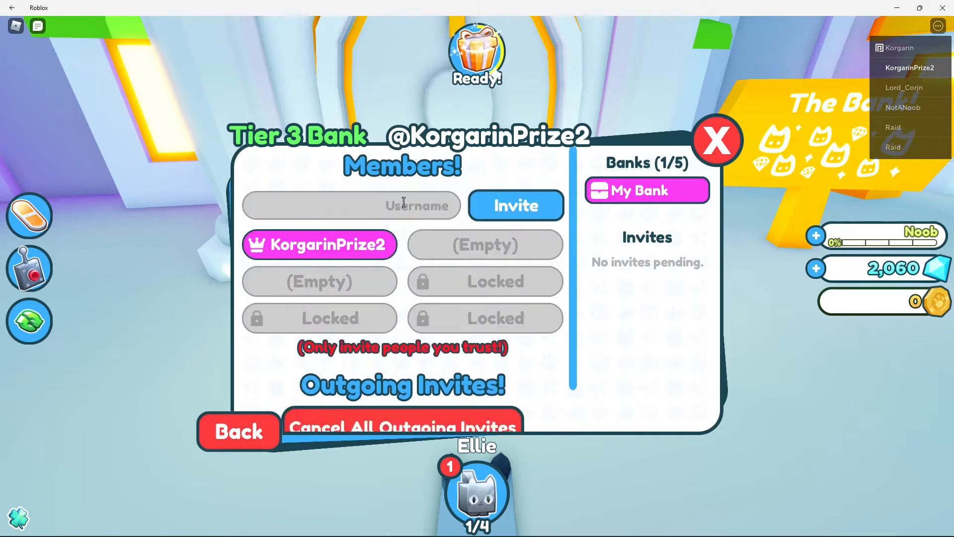
pyautogui.write('Baileyisthebestever1')
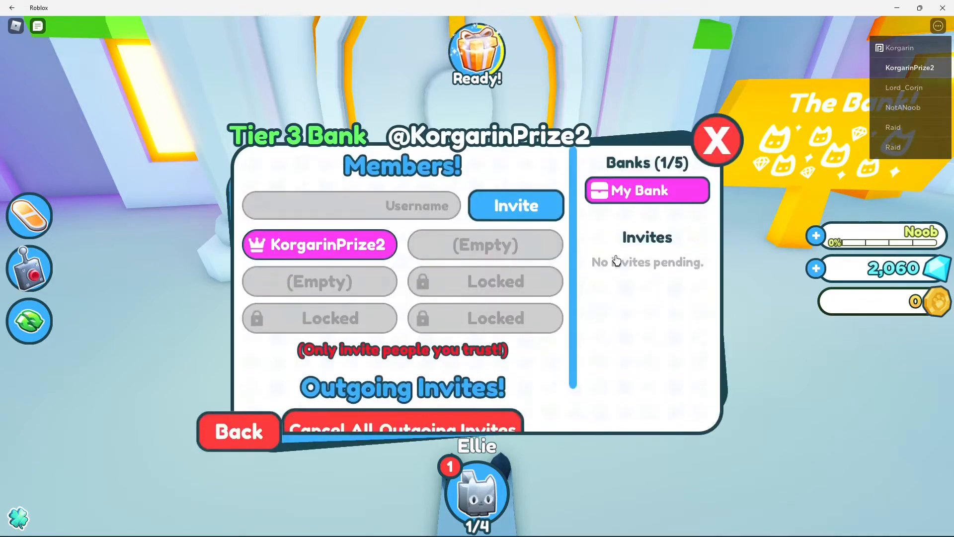
pyautogui.moveTo(238, 431)
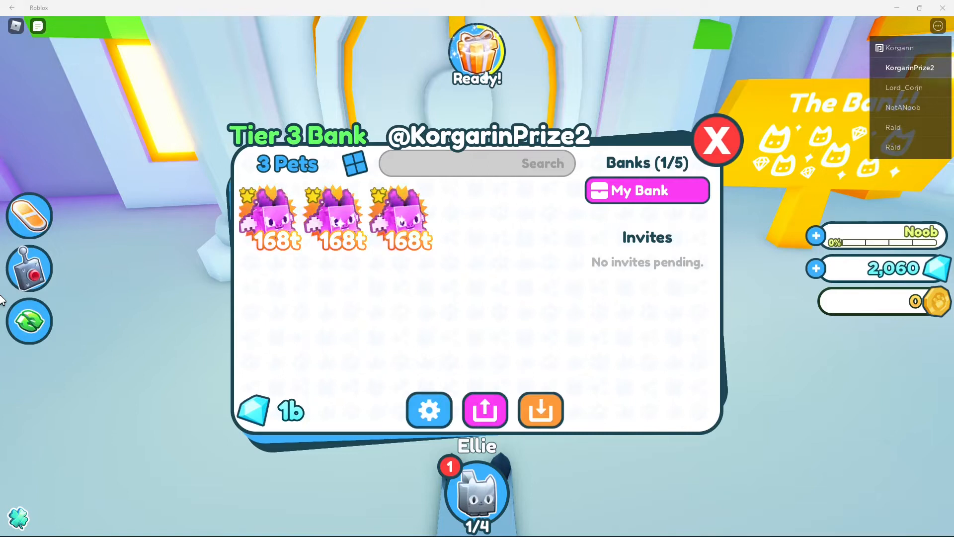
pyautogui.moveTo(466, 233)
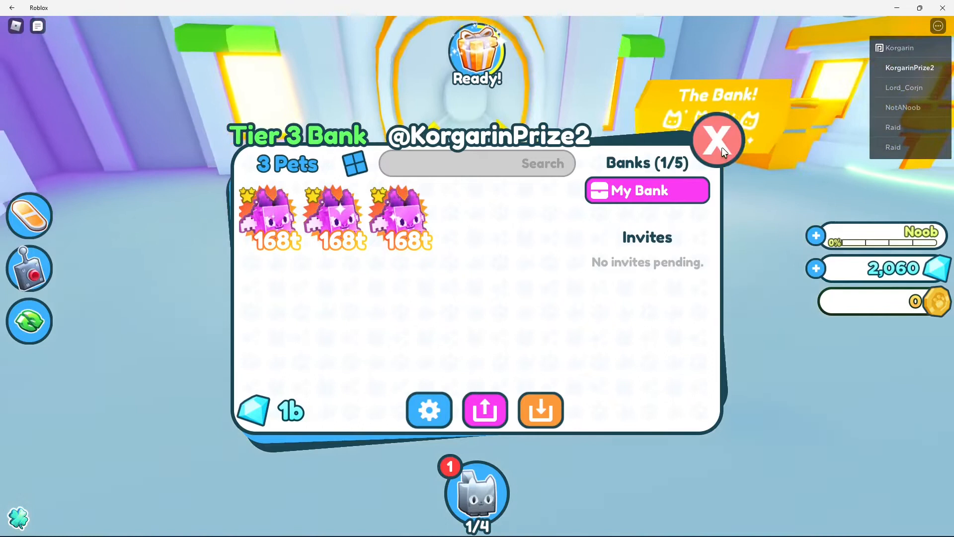
pyautogui.click(717, 140)
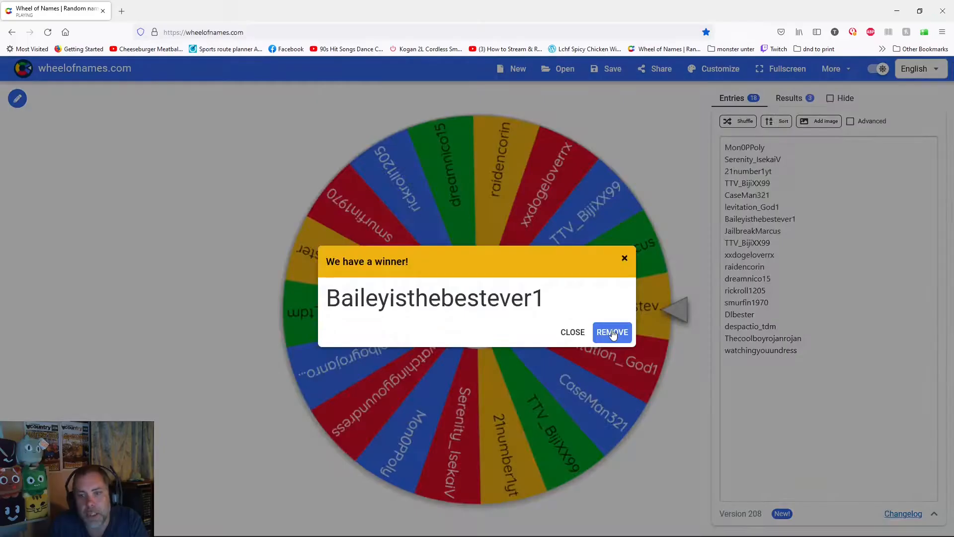
# - Remove Baileyisthebestever1 from the wheel entries
pyautogui.click(611, 332)
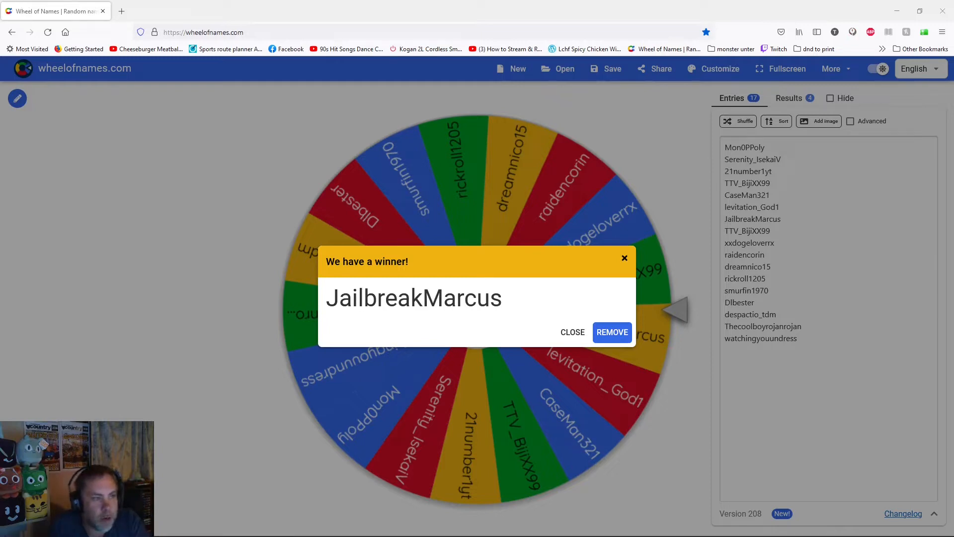
pyautogui.moveTo(220, 199)
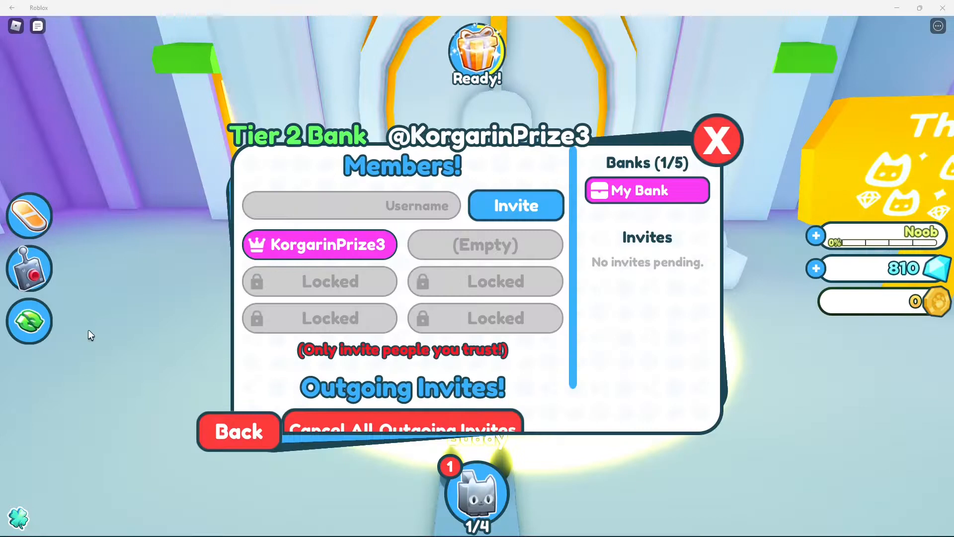
pyautogui.write('jailbreakmarcus')
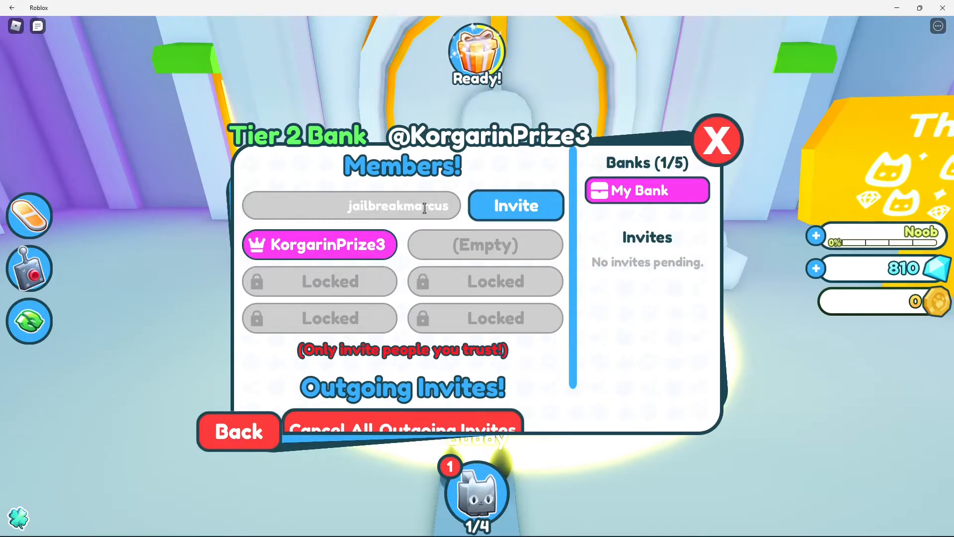
pyautogui.click(515, 205)
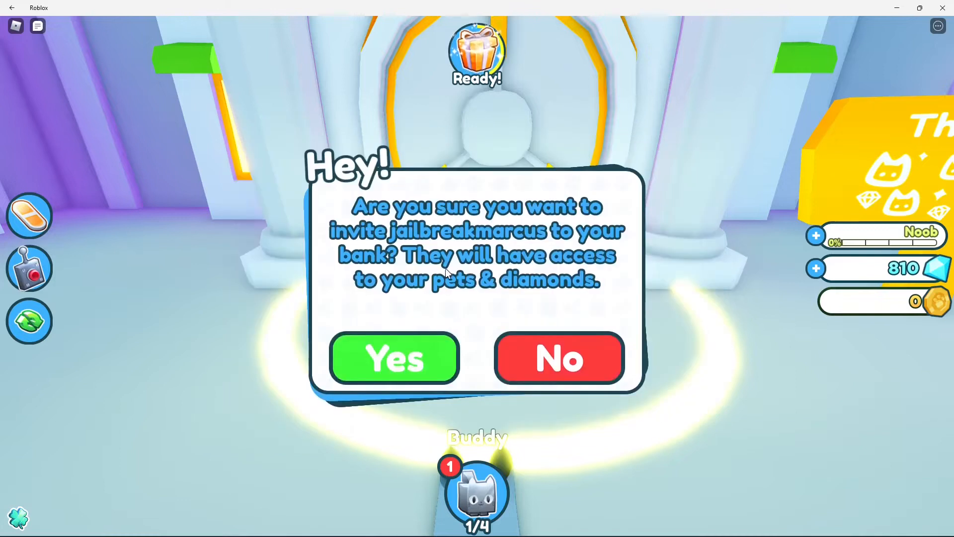
pyautogui.click(394, 358)
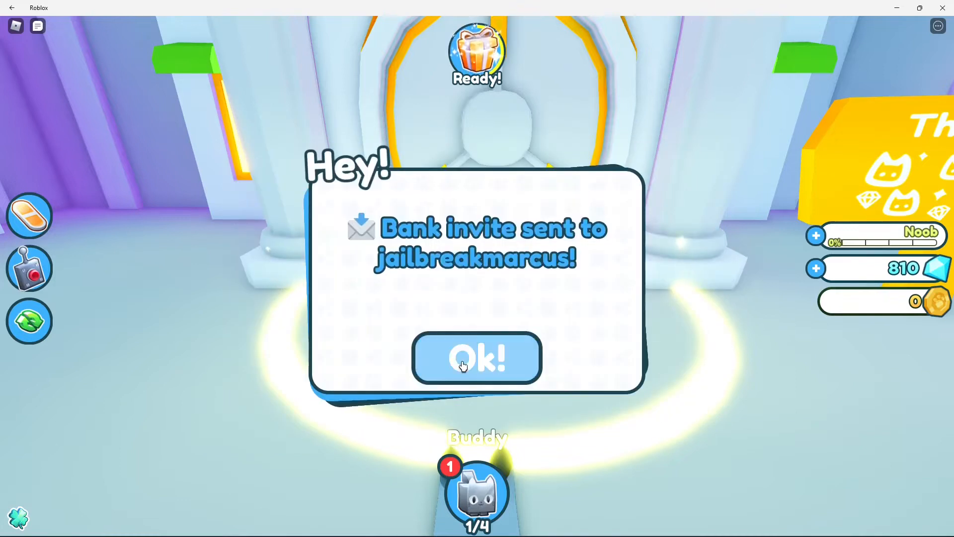
pyautogui.click(477, 358)
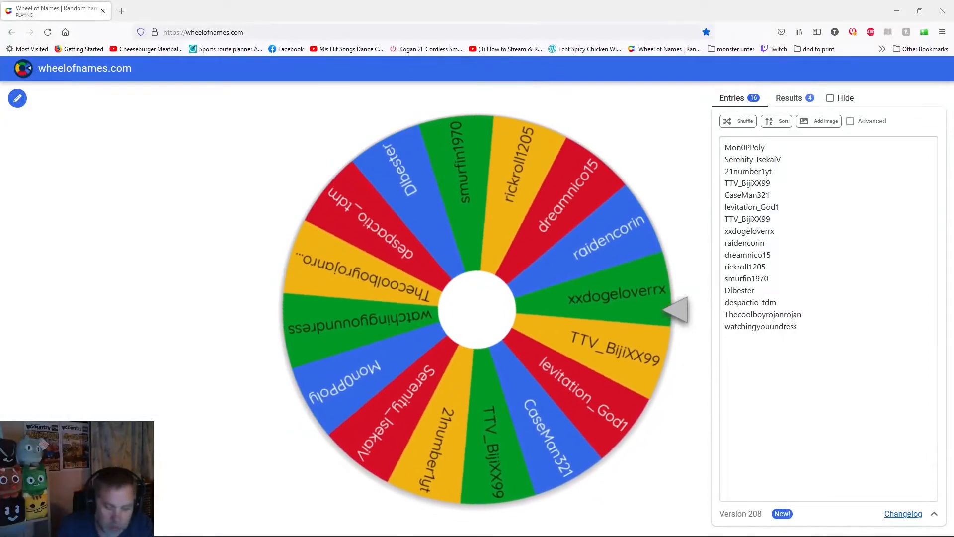
# - Spin the wheel to draw the next winner
pyautogui.click(477, 307)
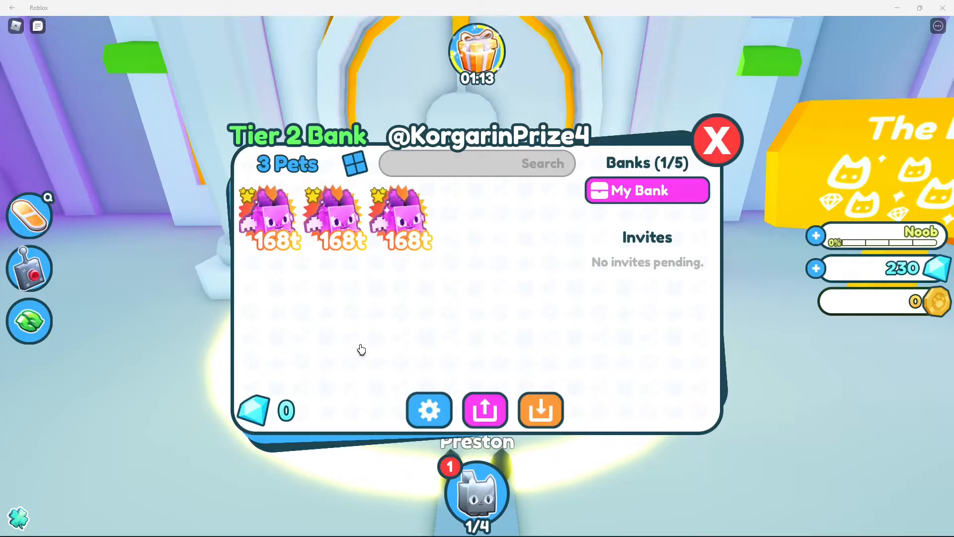
pyautogui.click(428, 409)
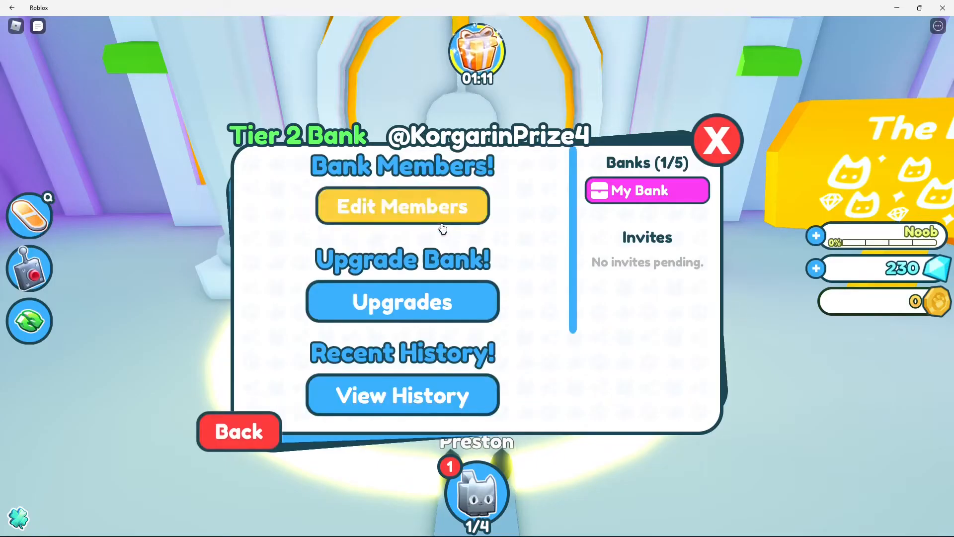
pyautogui.click(402, 205)
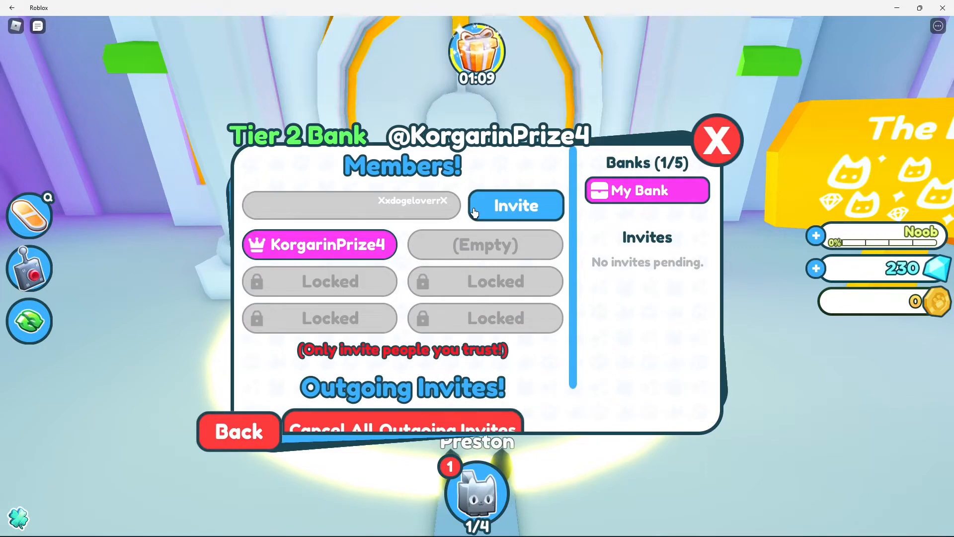
pyautogui.click(515, 206)
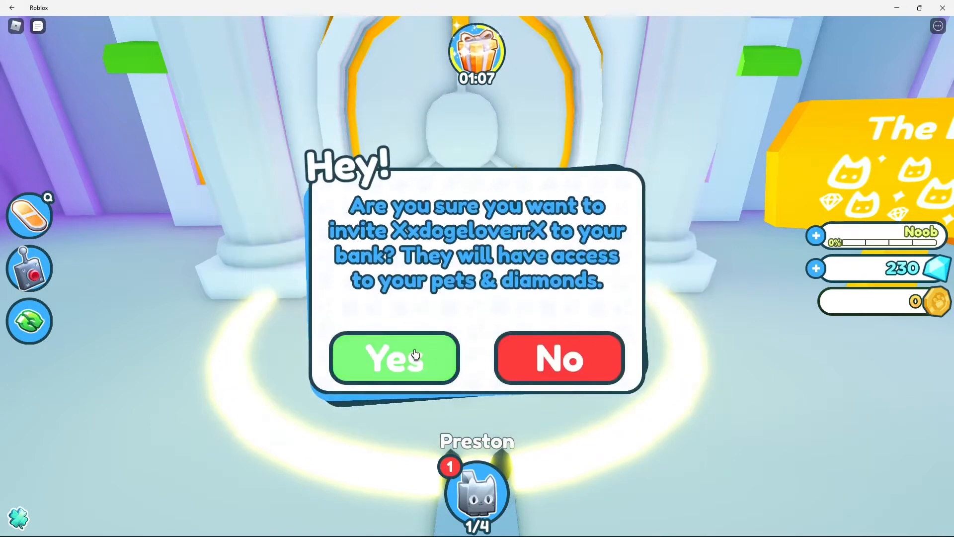
pyautogui.click(394, 358)
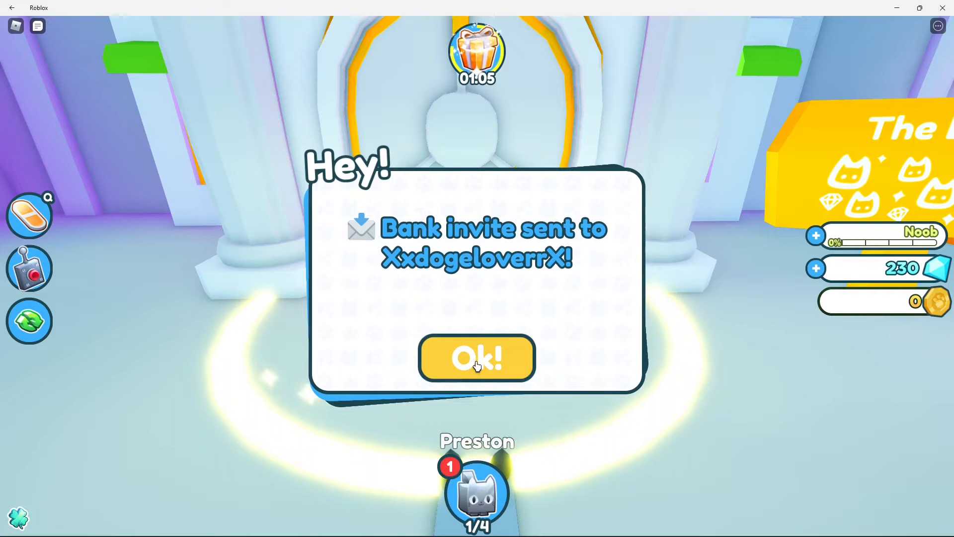
pyautogui.click(476, 358)
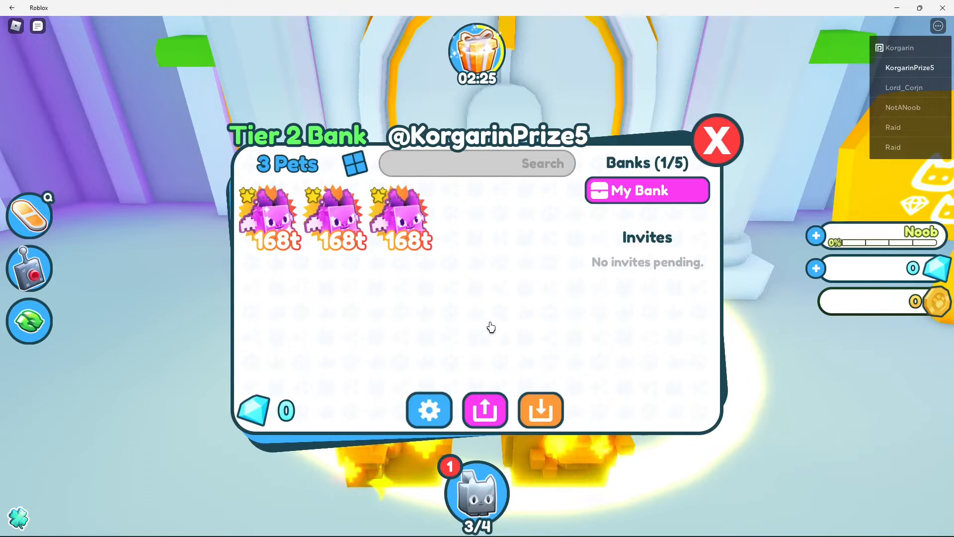
pyautogui.click(484, 409)
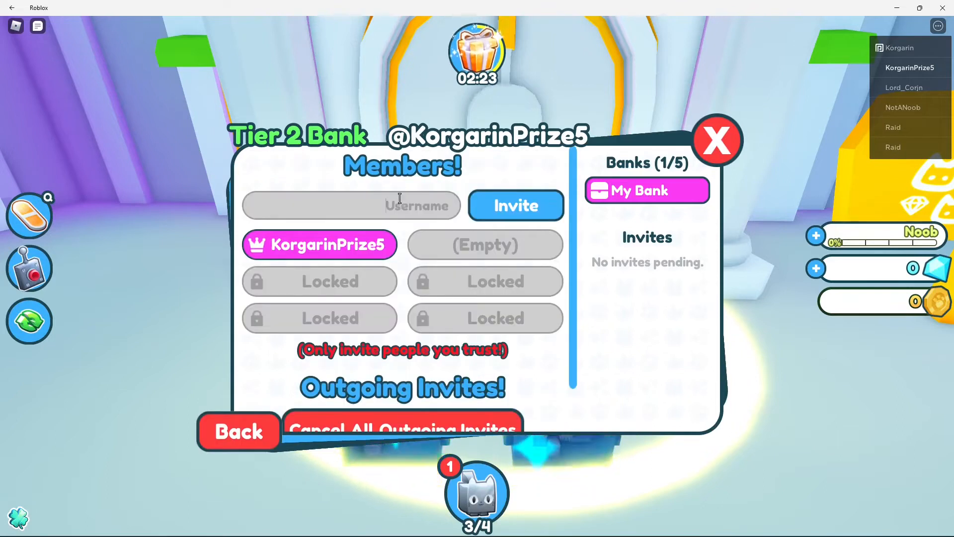
pyautogui.write('watchingyouundress')
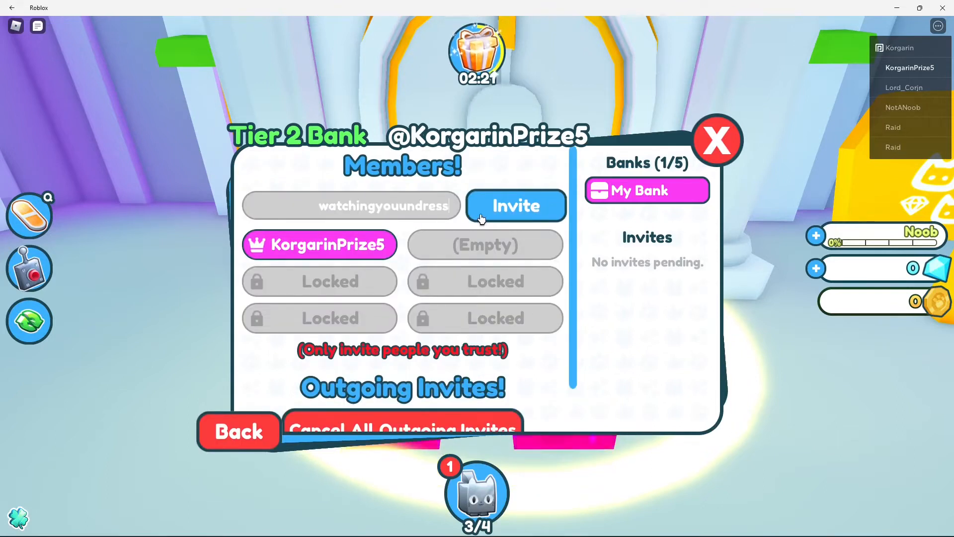
pyautogui.click(514, 205)
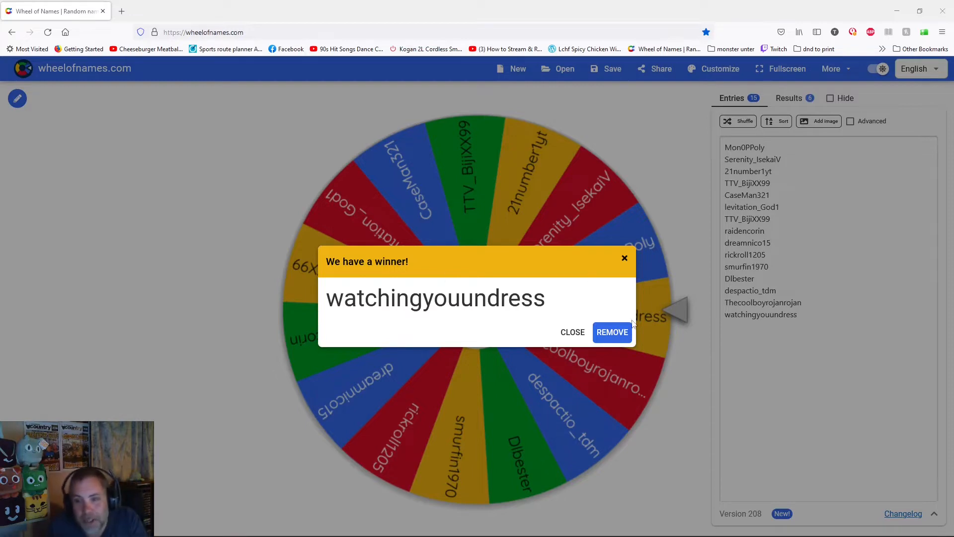
pyautogui.click(612, 331)
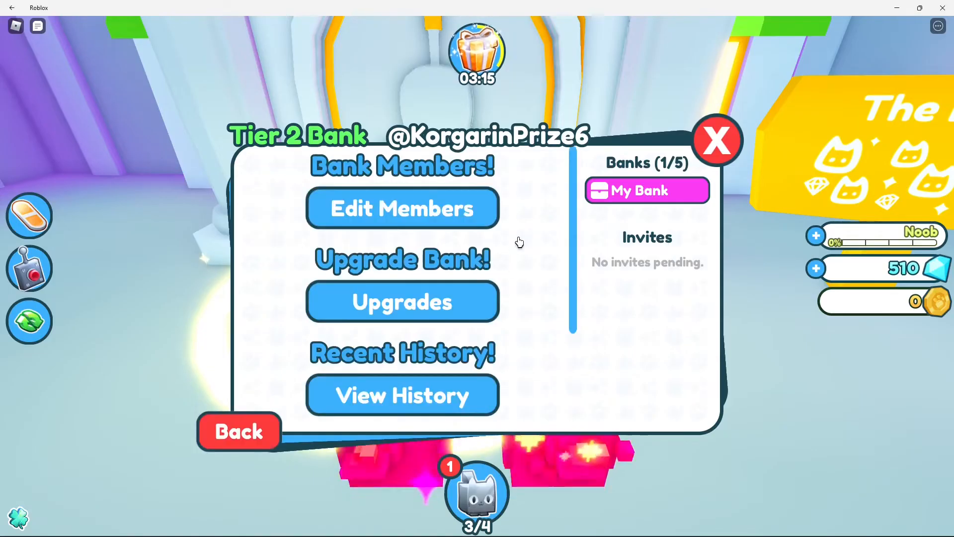
pyautogui.click(401, 208)
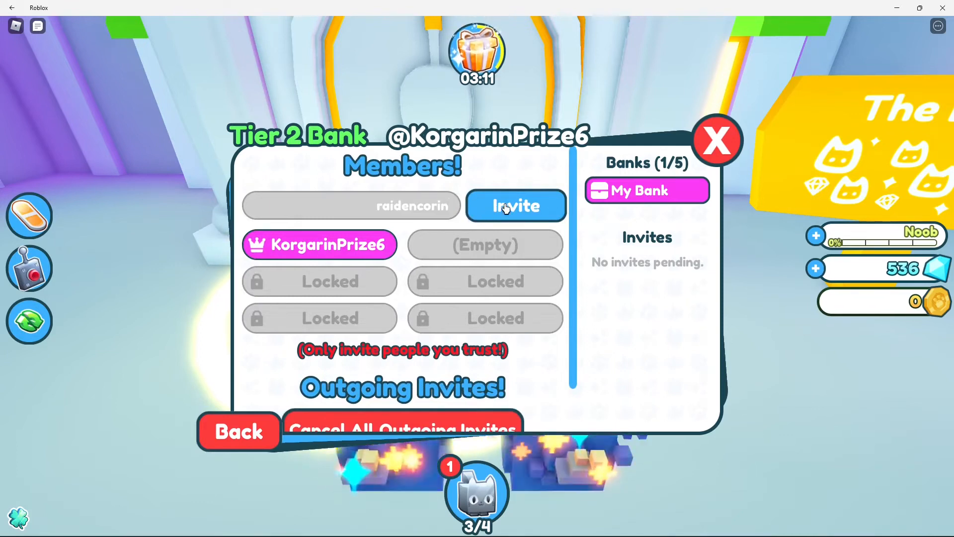
pyautogui.click(516, 205)
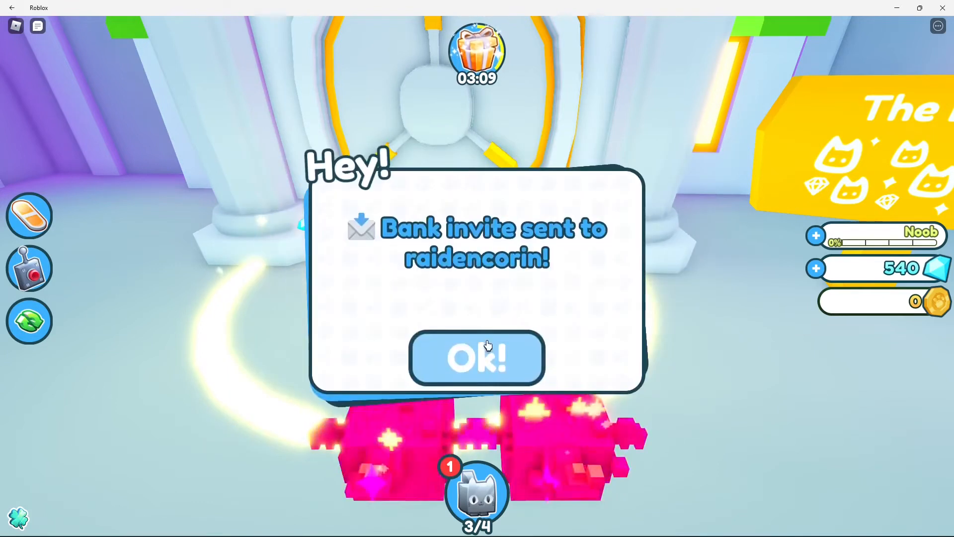
pyautogui.click(476, 358)
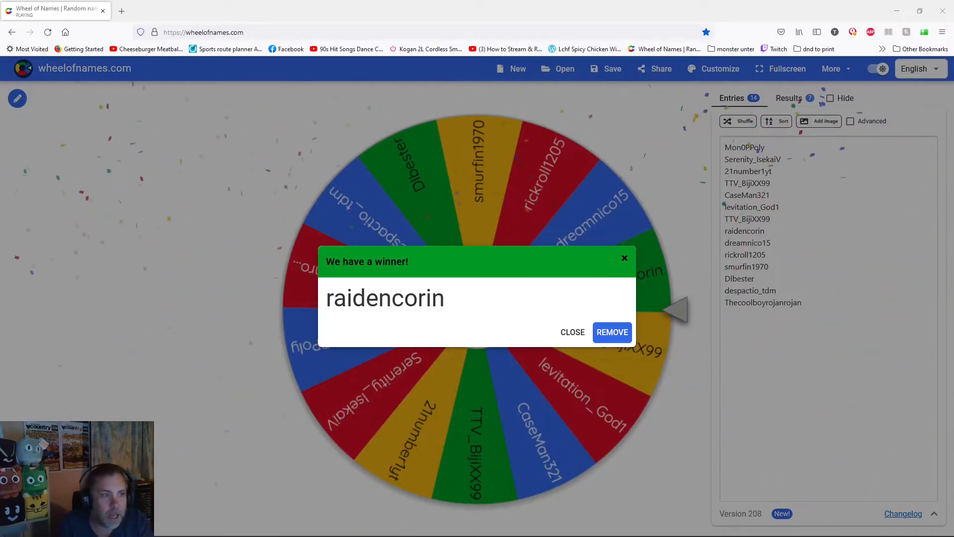
pyautogui.moveTo(612, 332)
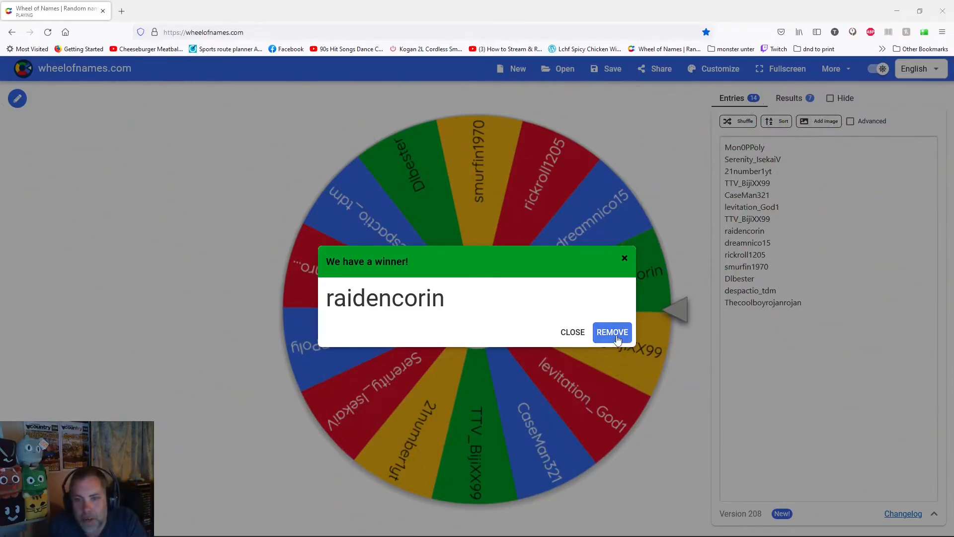
pyautogui.click(612, 331)
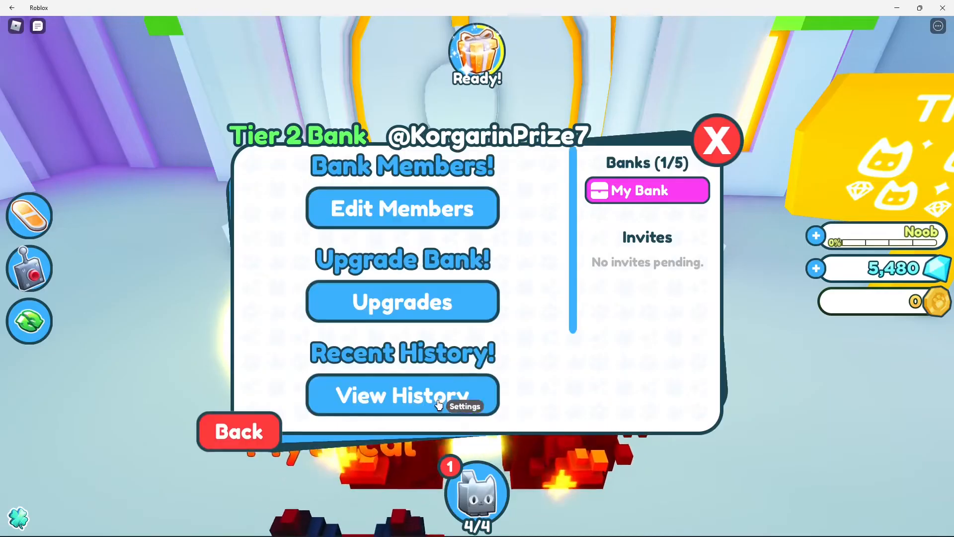
pyautogui.click(401, 208)
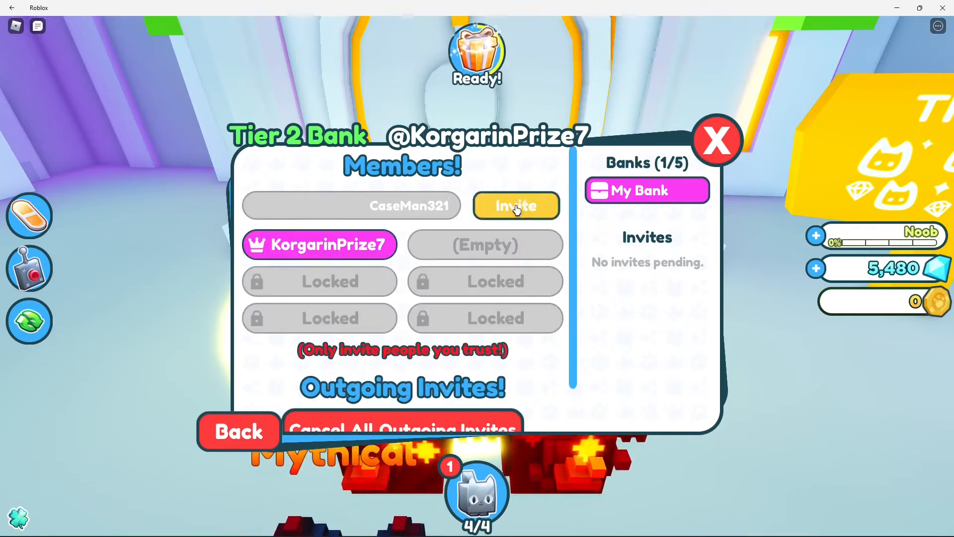
pyautogui.click(516, 205)
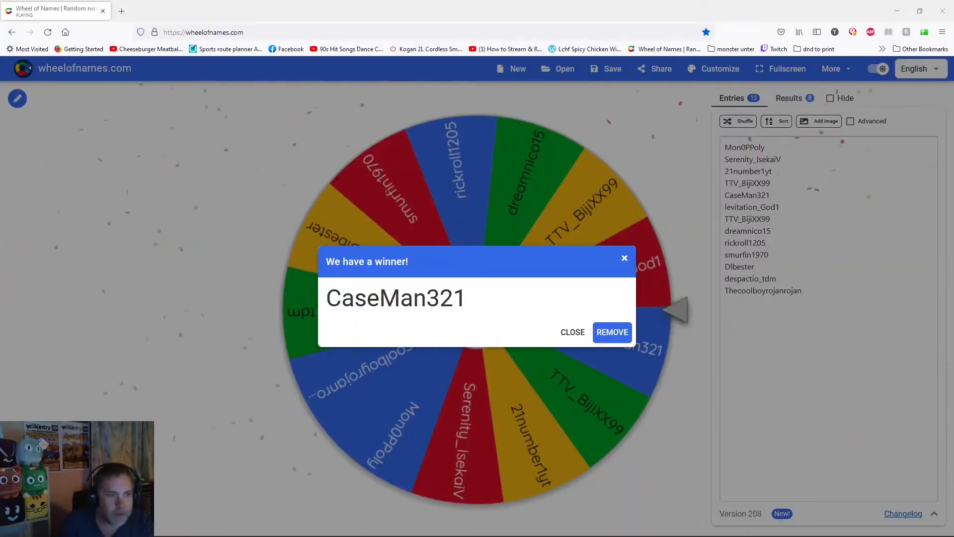
pyautogui.click(612, 331)
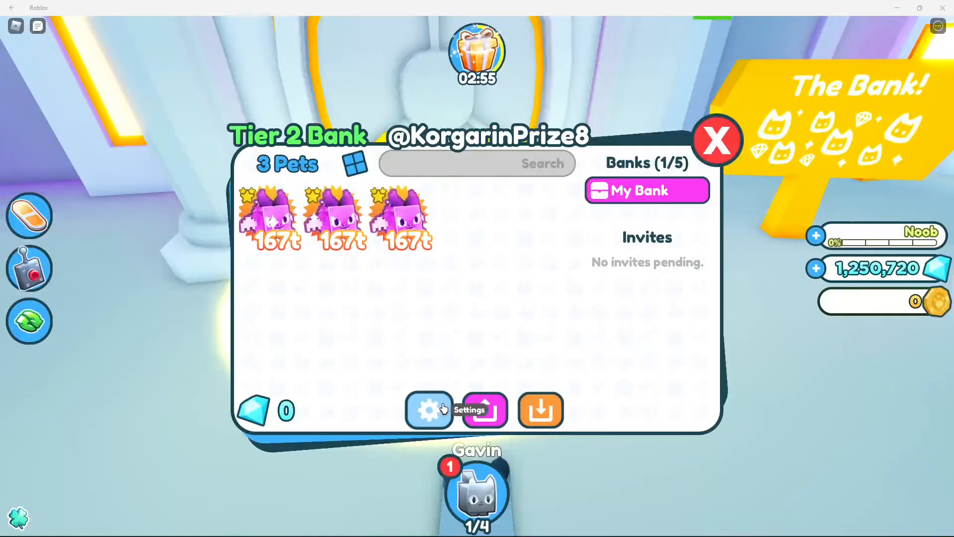
pyautogui.click(429, 409)
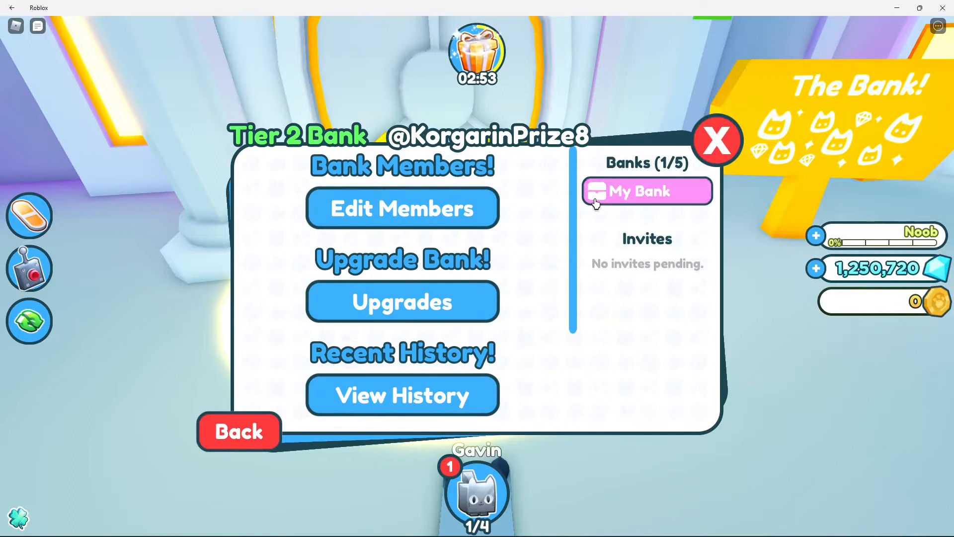
pyautogui.click(402, 208)
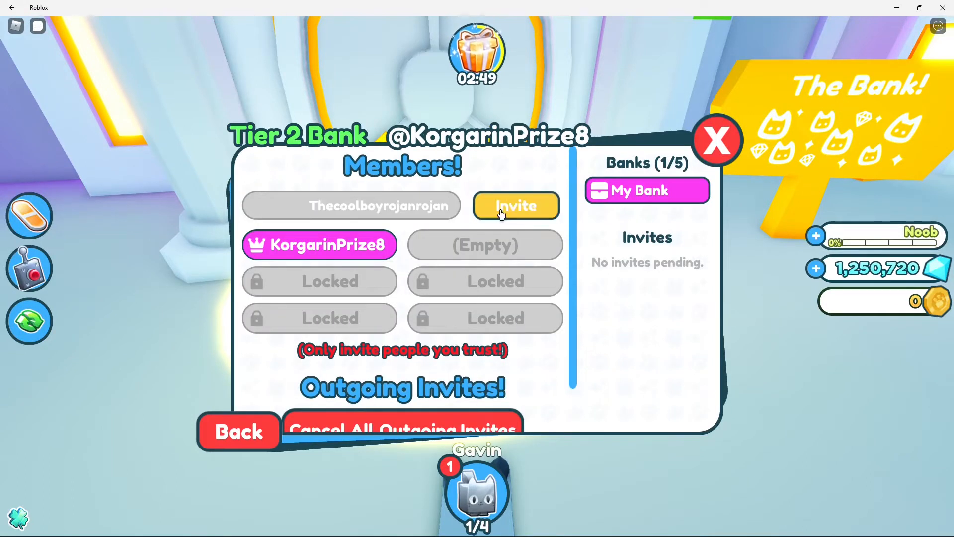
pyautogui.click(516, 205)
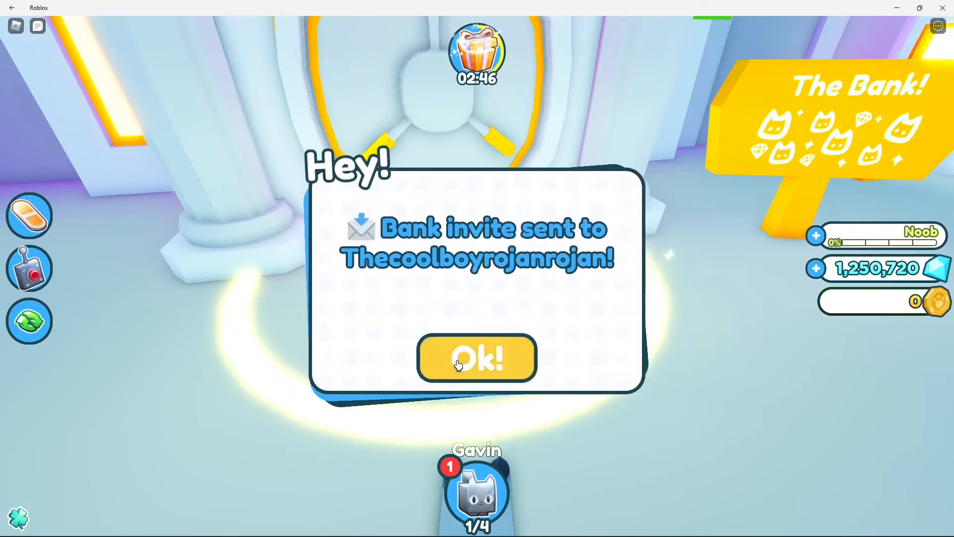
pyautogui.click(476, 358)
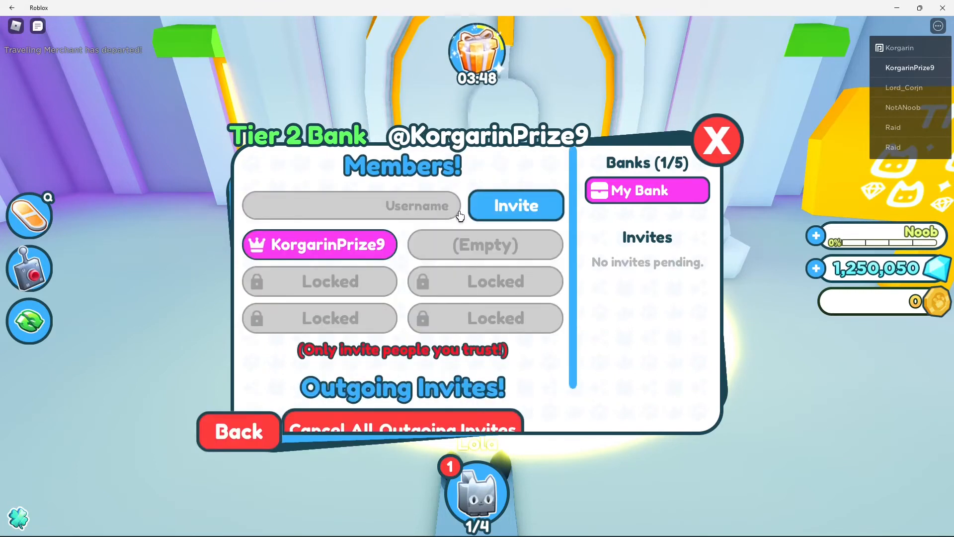
pyautogui.write('dreamnico15')
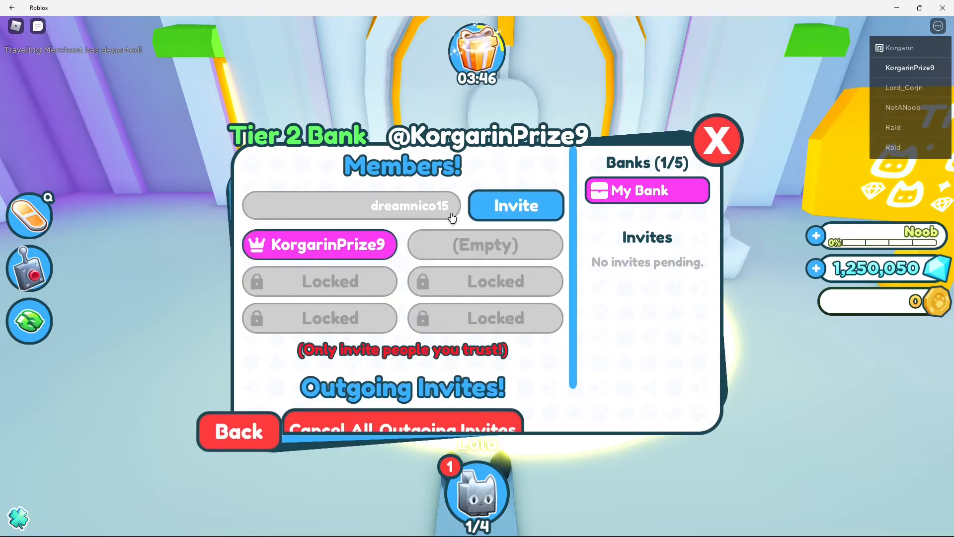
pyautogui.click(515, 205)
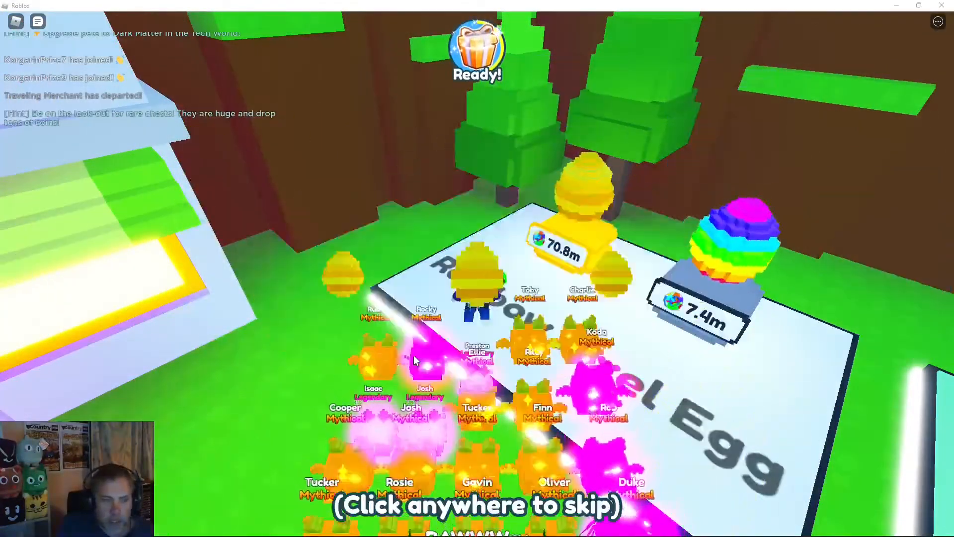
# - Hatch egg batches, skipping animations, to get a Golden Hacked Cat and two Golden Haxigators
pyautogui.click(414, 358)
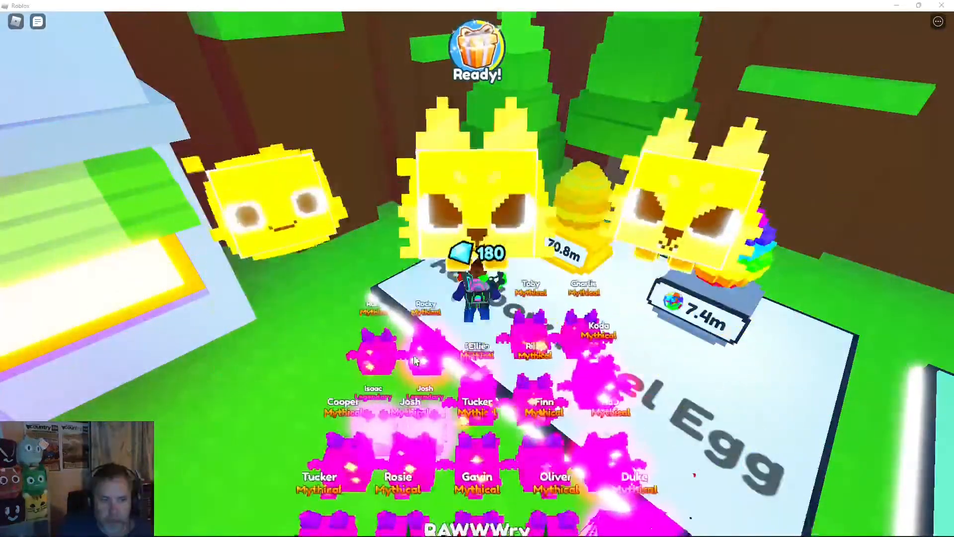
pyautogui.click(416, 359)
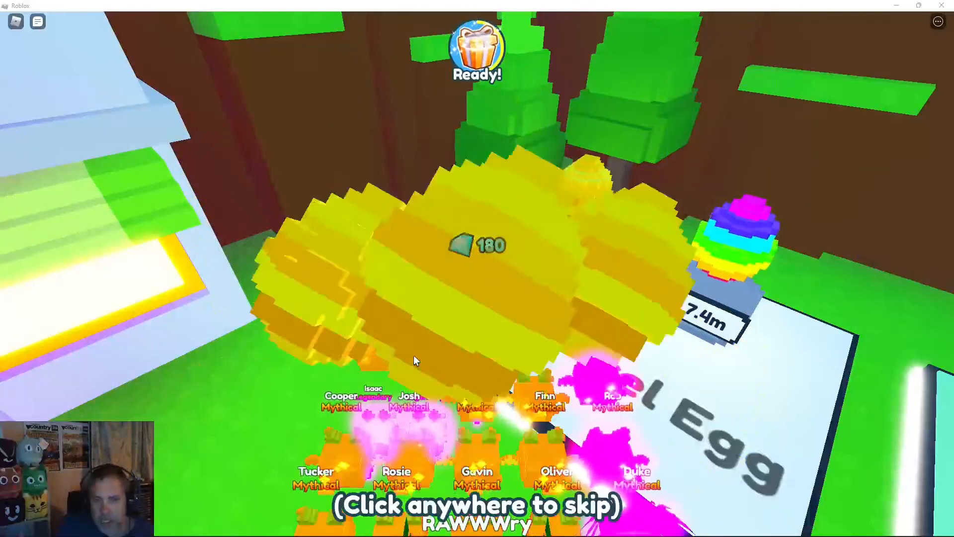
pyautogui.click(416, 359)
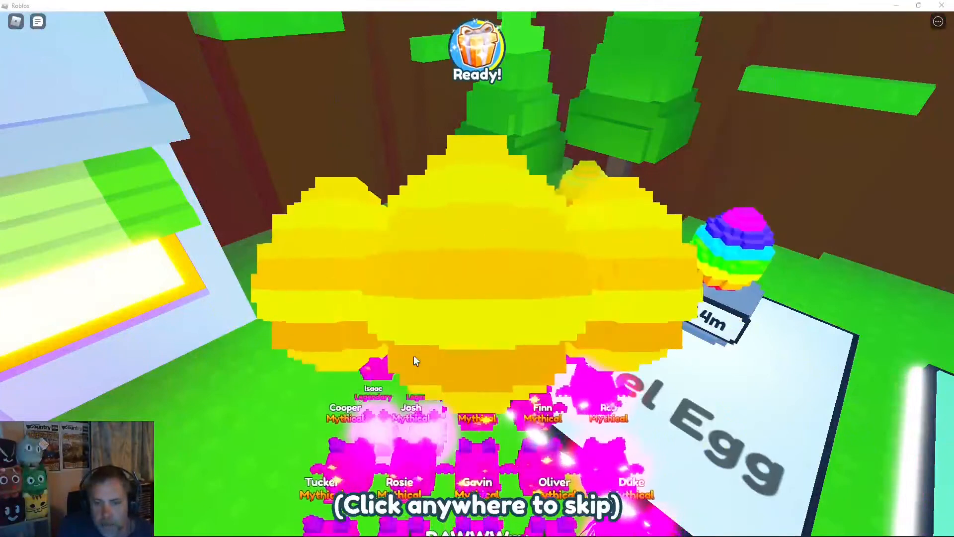
pyautogui.click(415, 360)
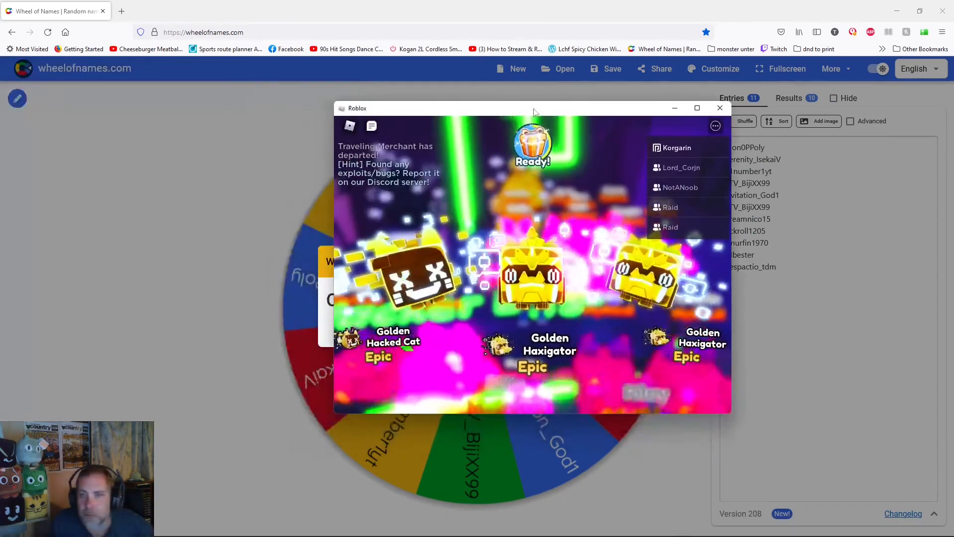
# - Maximize Roblox and show the main account's 204-pet inventory
pyautogui.click(697, 108)
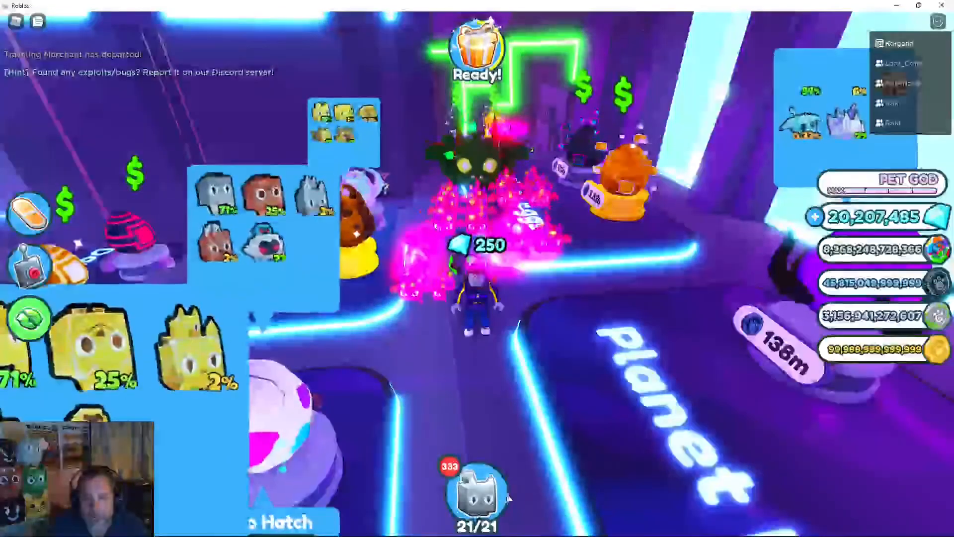
pyautogui.click(333, 493)
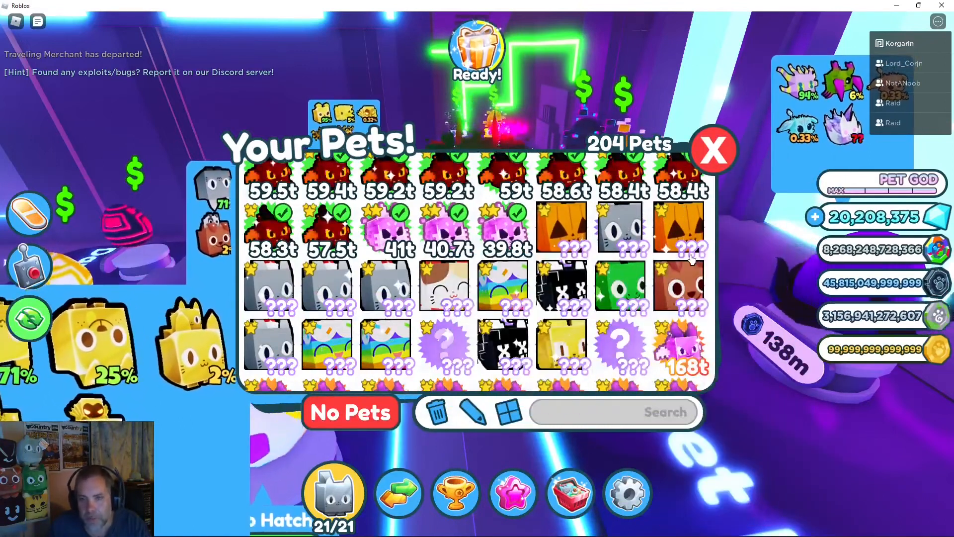
pyautogui.moveTo(681, 290)
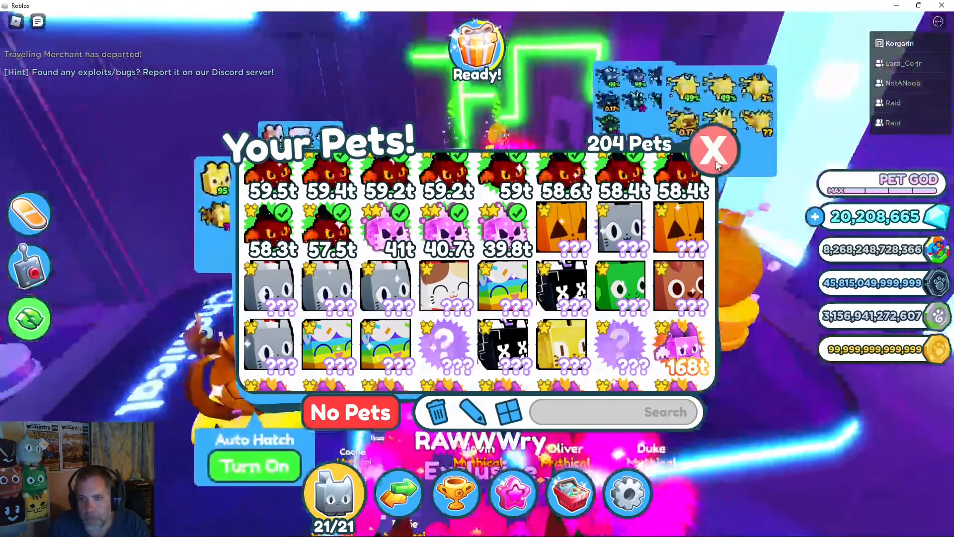
# - Scroll to the top pets around 170t in Your Pets, then close the inventory
pyautogui.scroll(3)
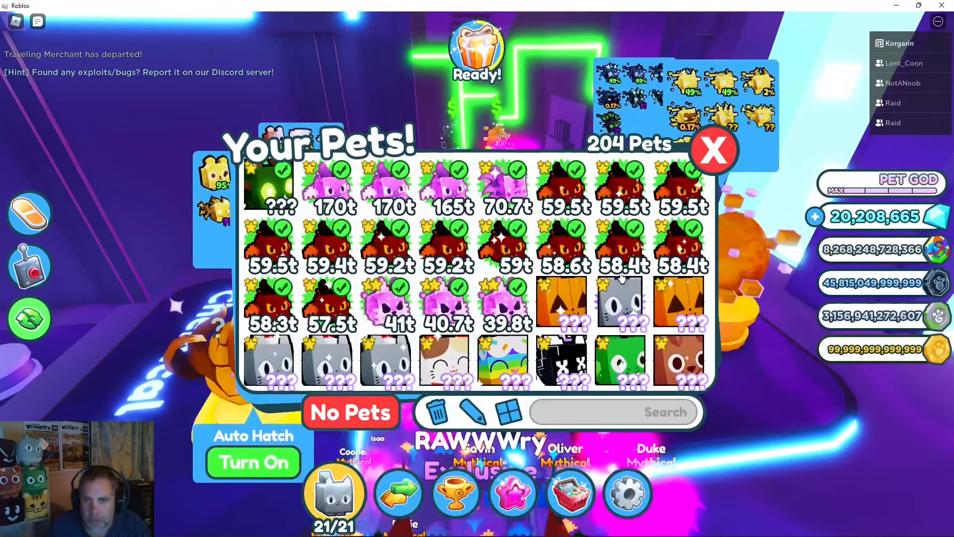
pyautogui.click(713, 150)
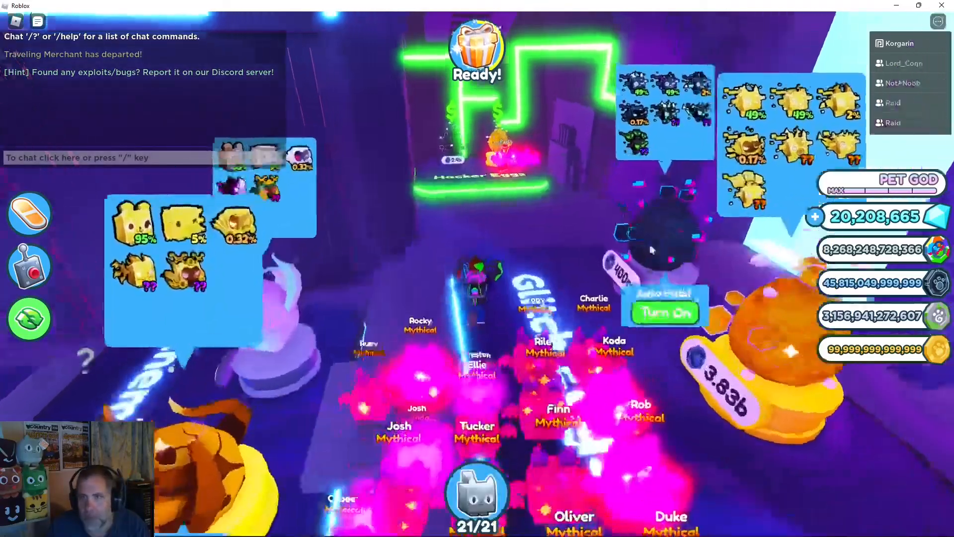